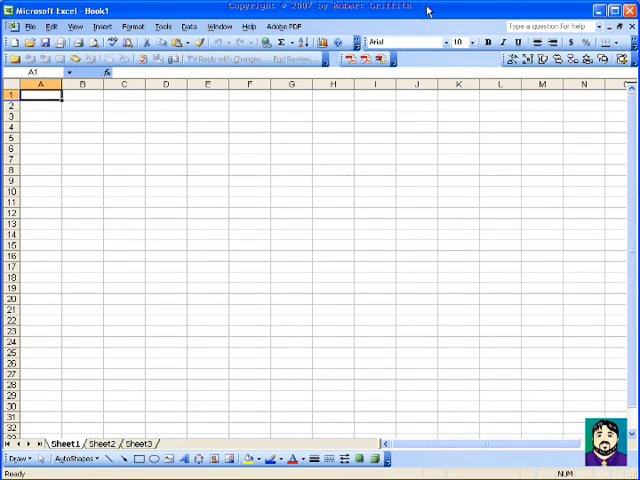
mouse_move(452, 8)
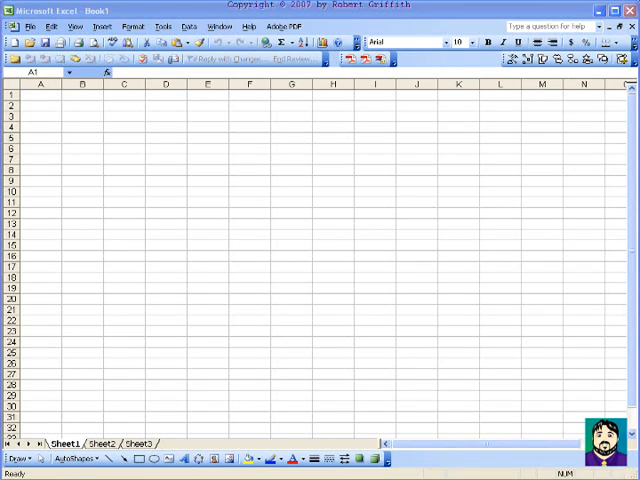
mouse_move(276, 152)
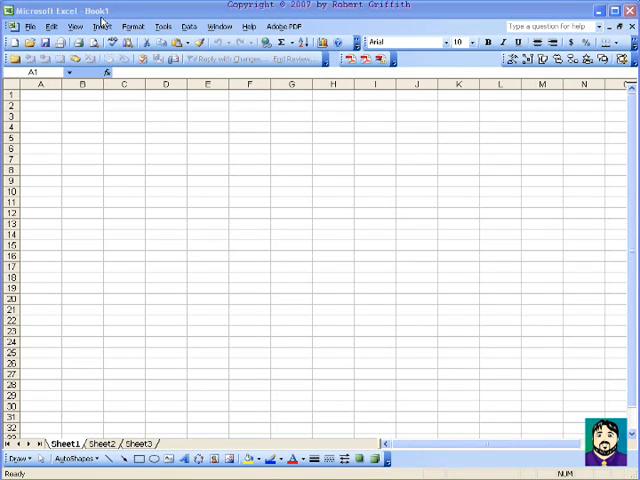
mouse_move(148, 276)
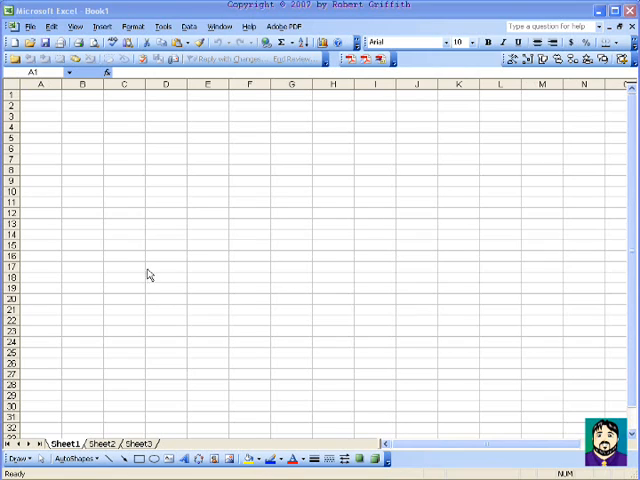
mouse_move(60, 140)
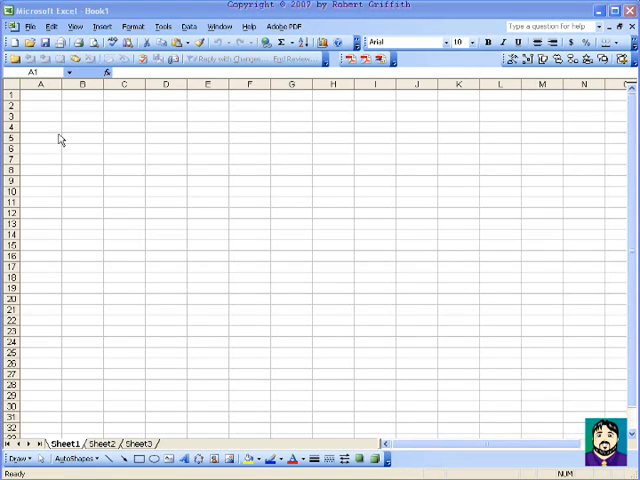
mouse_move(392, 106)
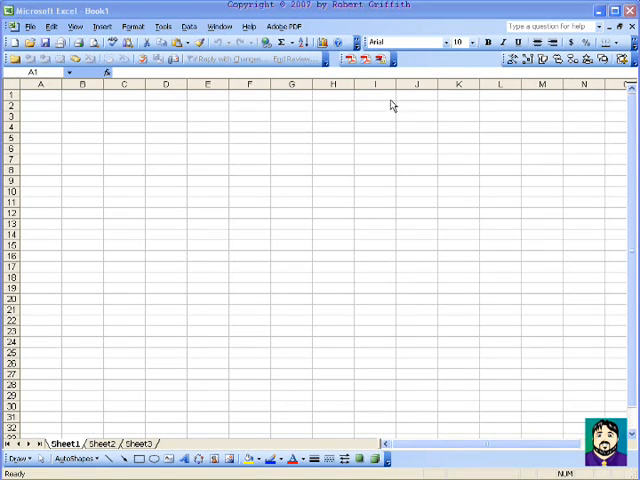
mouse_move(80, 440)
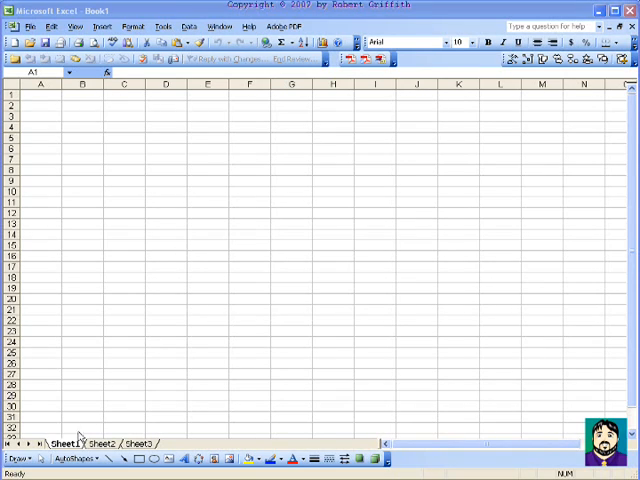
Enter throwaway test text into a sheet cell.
click(100, 444)
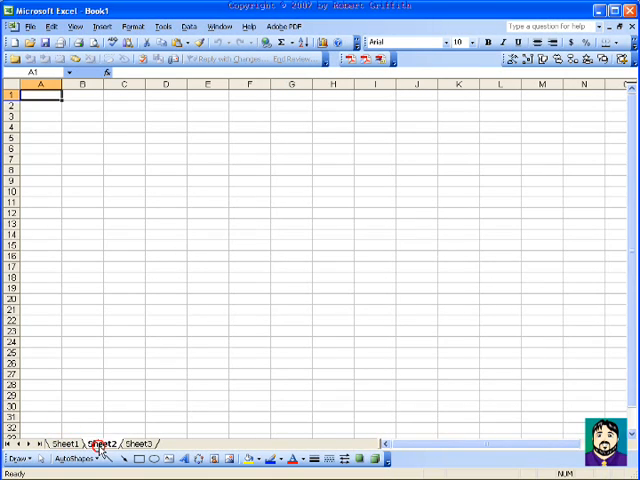
click(64, 446)
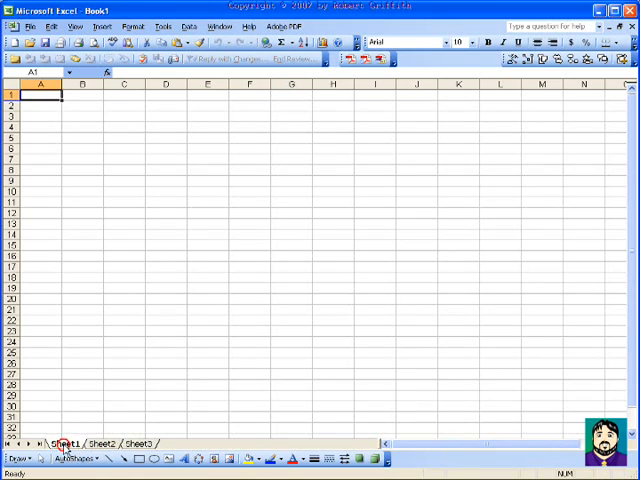
text(dasgad)
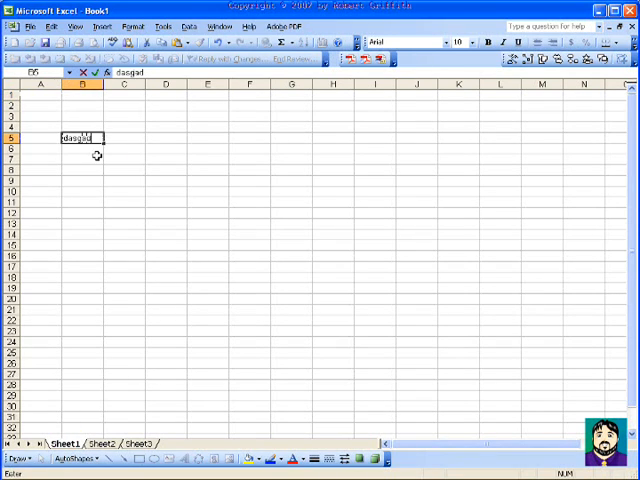
text(gasdgasdggsdasgsdagsda)
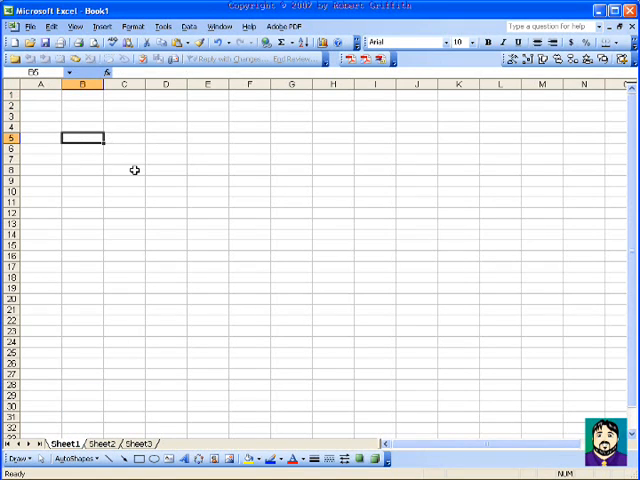
mouse_move(192, 448)
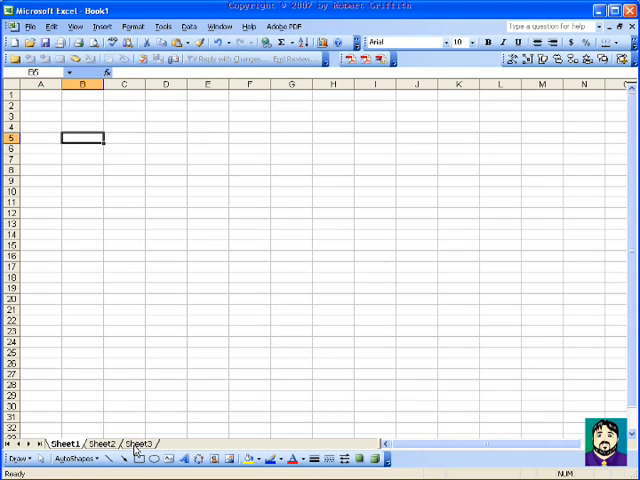
Delete the extra sheet tab so only Sheet1 remains.
right_click(136, 444)
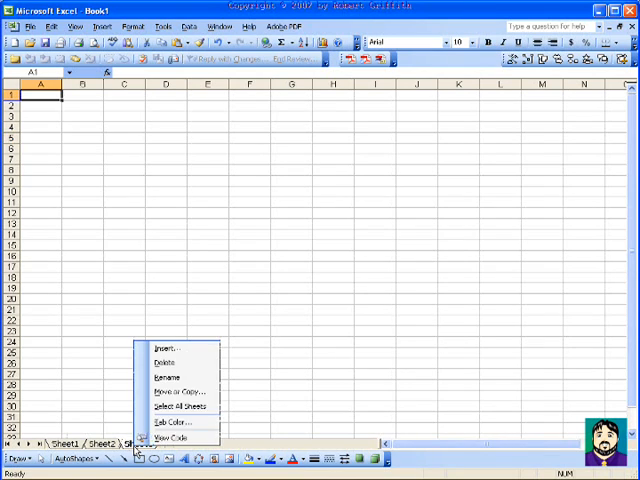
mouse_move(160, 376)
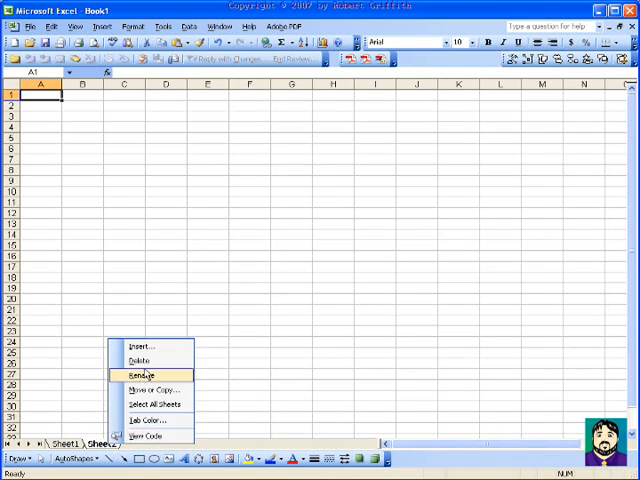
click(144, 360)
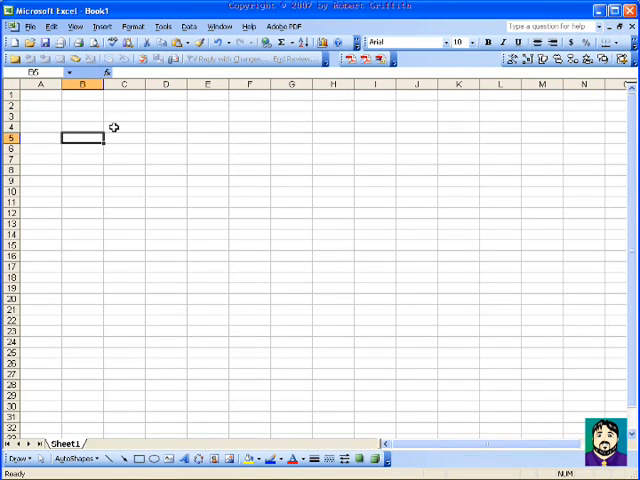
mouse_move(166, 132)
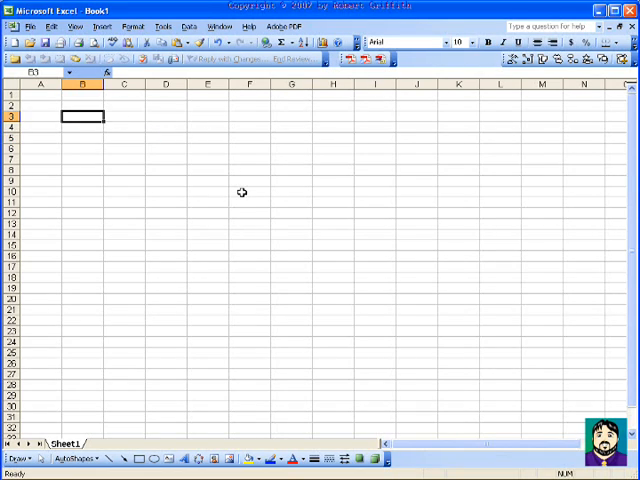
Enter the headings Employee Name, Employee #, Hire Date and Hourly Pay across row 3.
text(Employee Name)
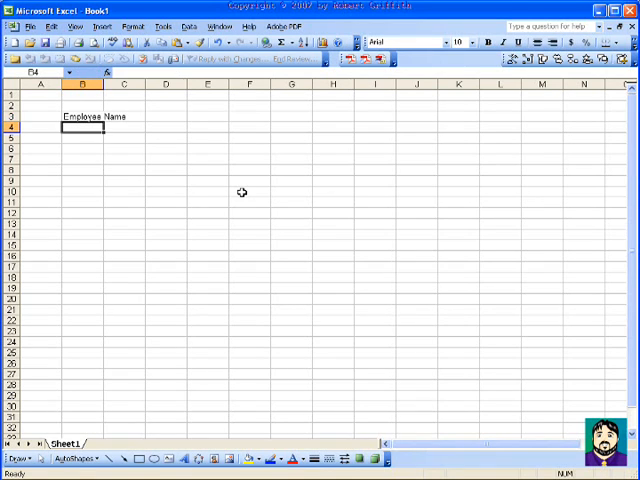
click(84, 116)
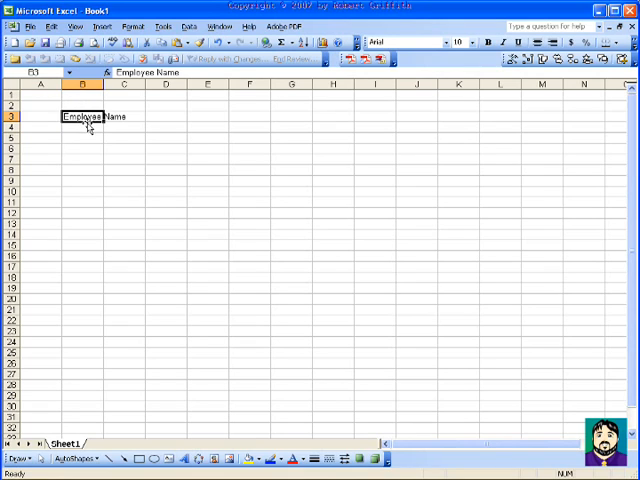
mouse_move(132, 116)
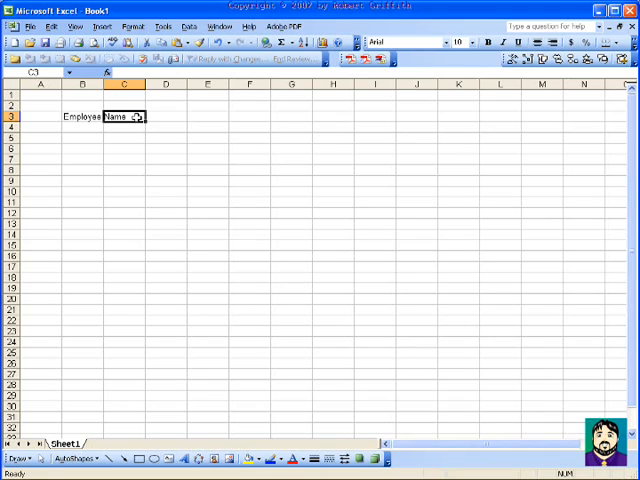
text(Employee)
click(166, 116)
text(#)
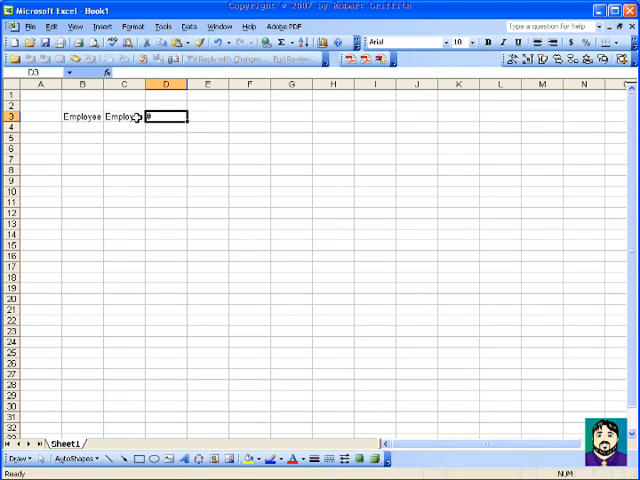
text(Hire Date)
click(208, 116)
text(Hourly Pay)
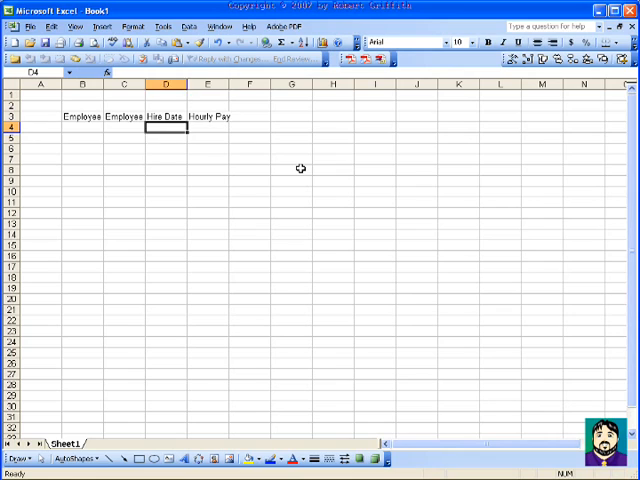
click(84, 148)
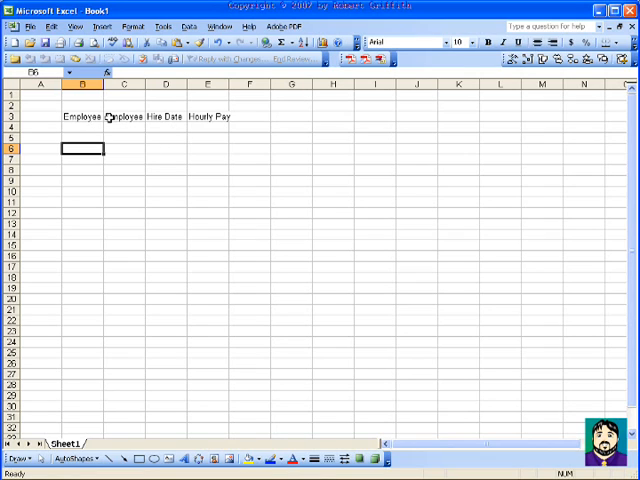
Widen columns B and C so Employee Name and Employee # show in full.
click(80, 120)
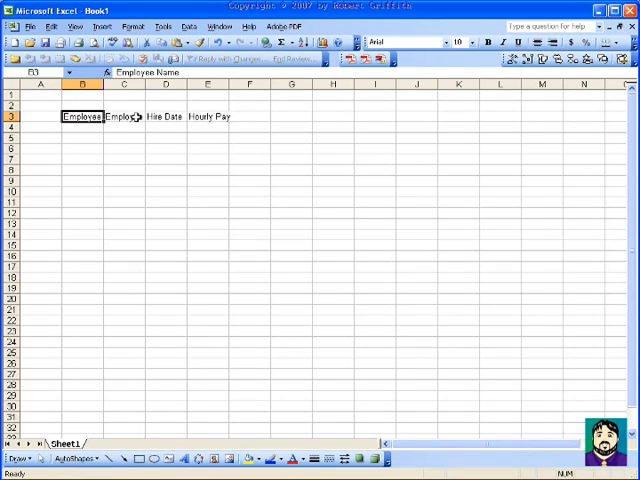
click(128, 116)
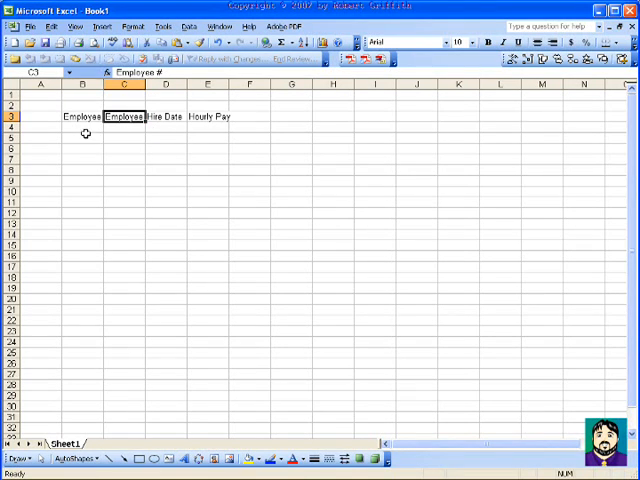
click(84, 136)
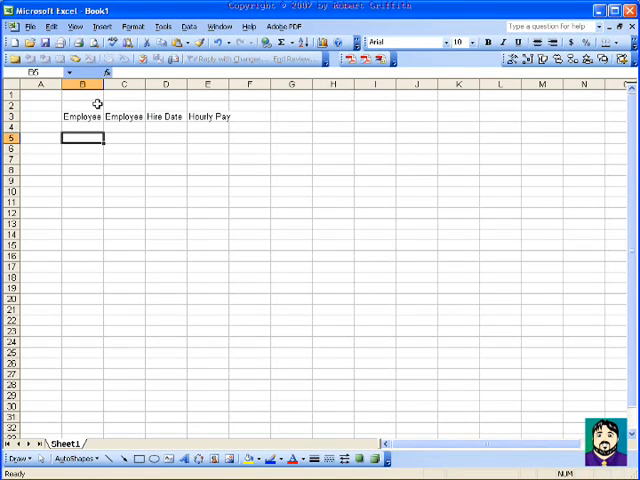
mouse_move(164, 96)
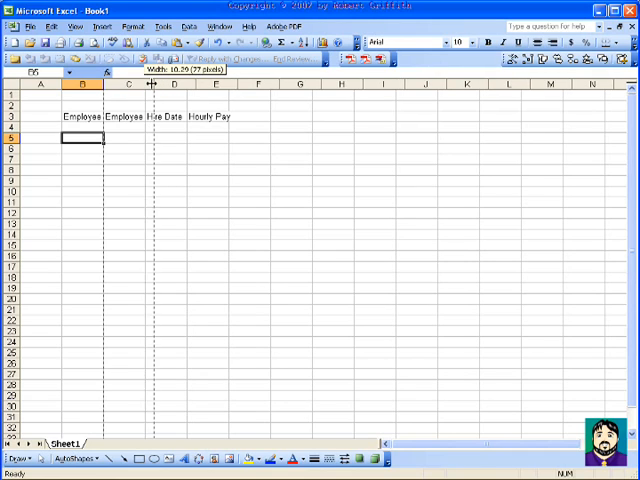
drag(152, 84, 160, 84)
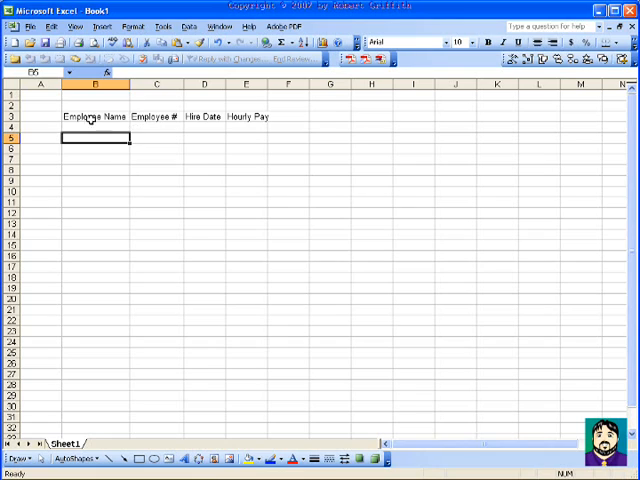
mouse_move(104, 210)
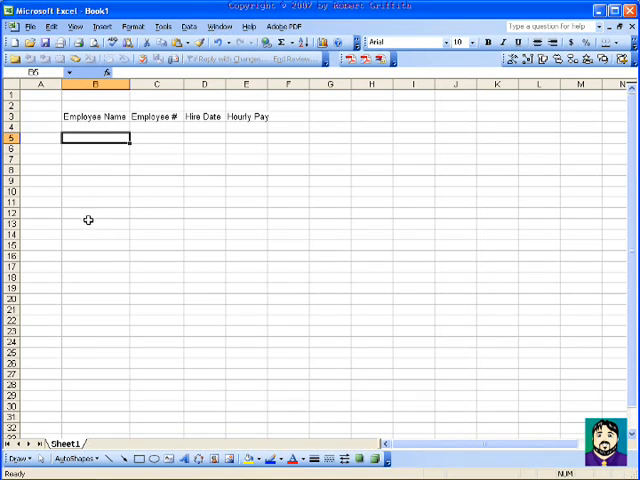
mouse_move(228, 84)
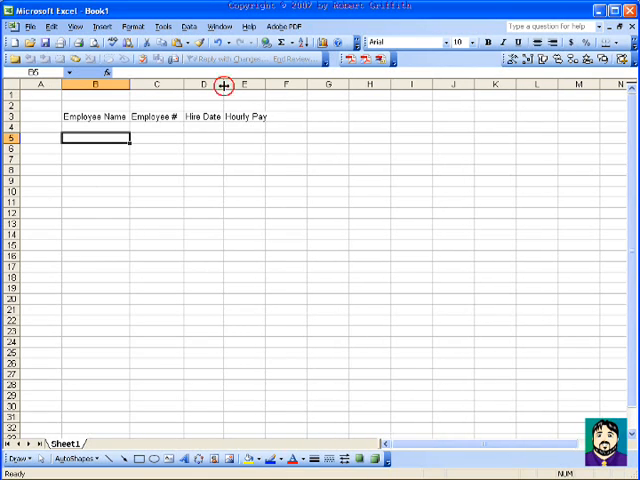
mouse_move(206, 116)
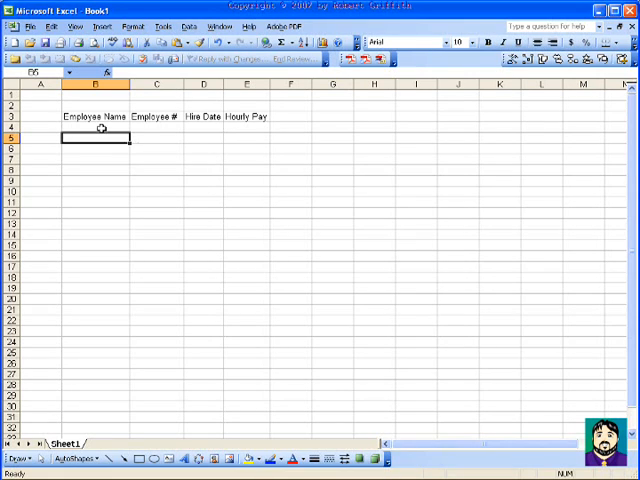
Enter the names Smith, John; Jones, Sally; Woods, Zuri; Fernandez, Jesse in B4:B7.
text(Sm)
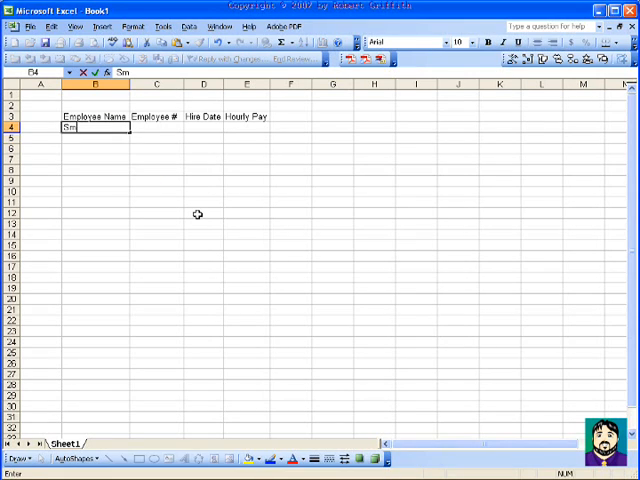
text(Smith, John)
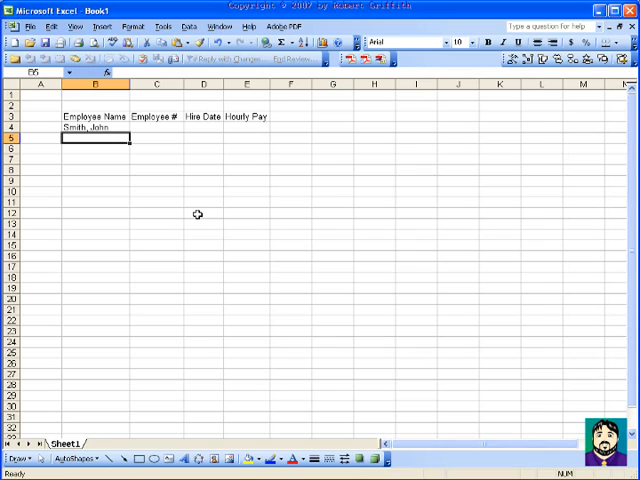
text(Jones, Sall)
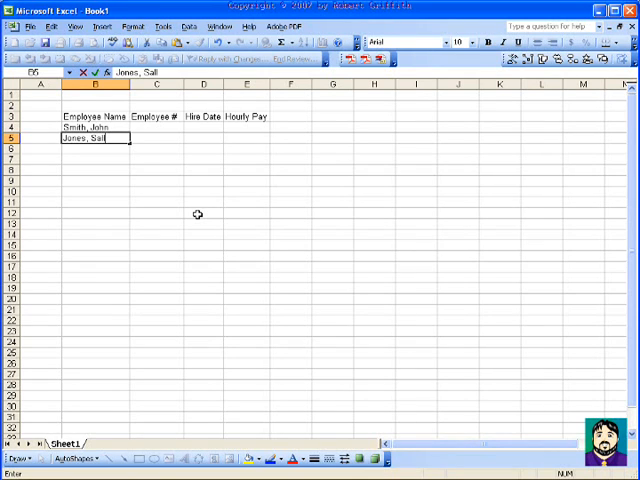
text(Woods,)
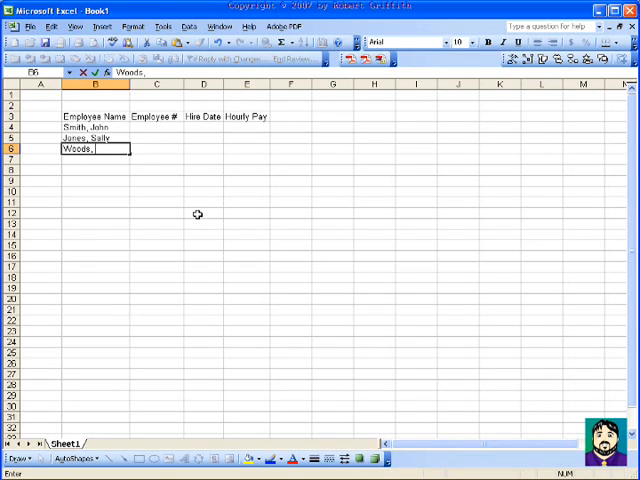
text(Zuri)
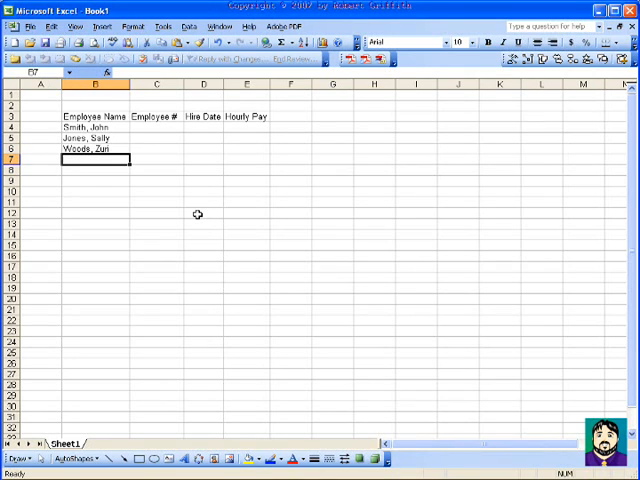
text(Fernande)
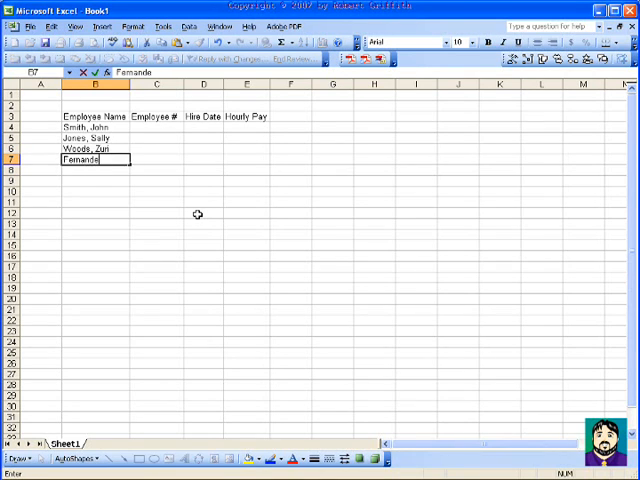
text(z, Jose)
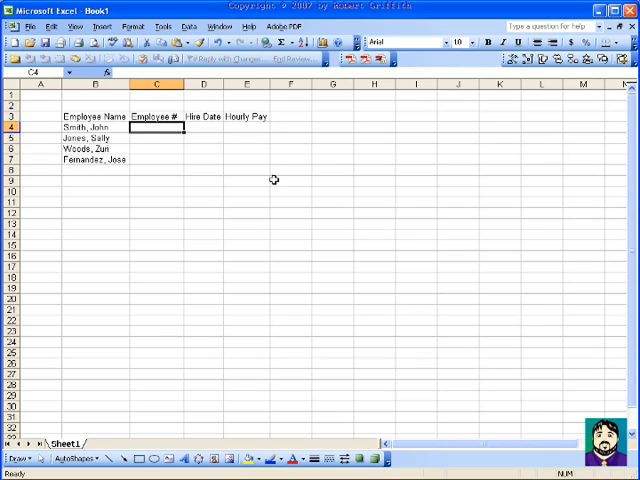
Enter the employee numbers (345..., 6709) beside the names in column C.
text(345)
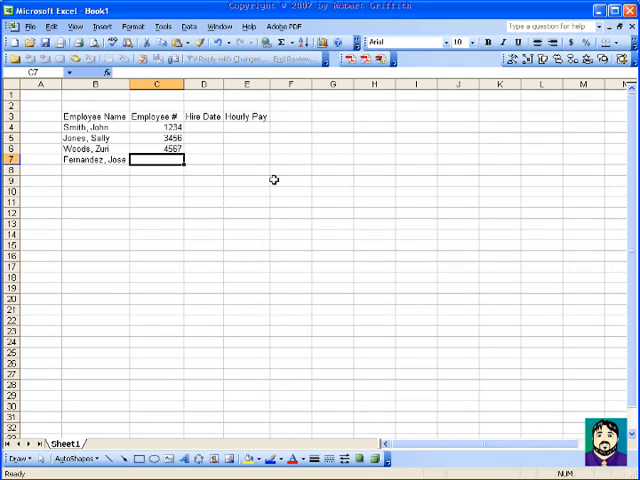
text(6709)
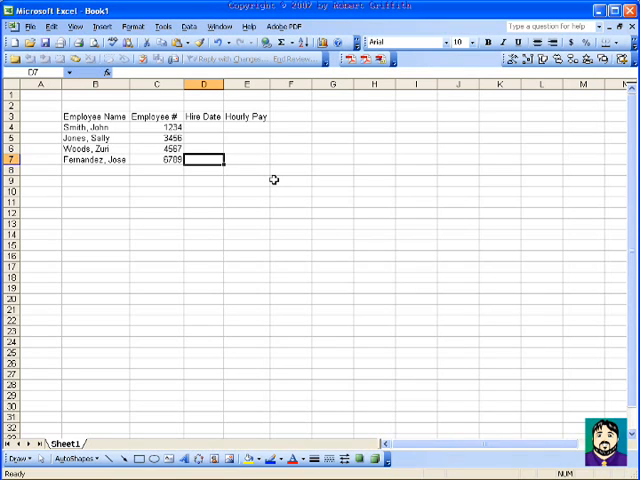
Enter the four hire dates (2/26, 4/24, 6/7, 9/...) in D4:D7.
click(204, 126)
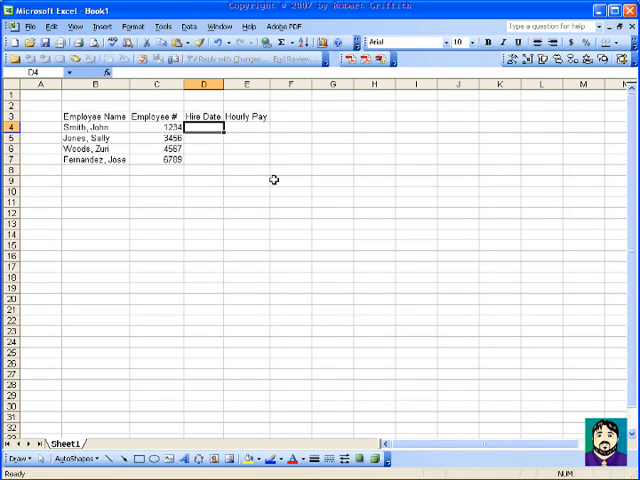
mouse_move(240, 160)
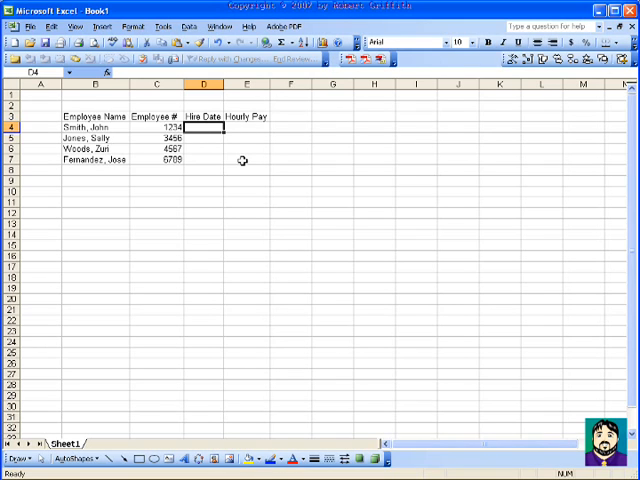
text(2/)
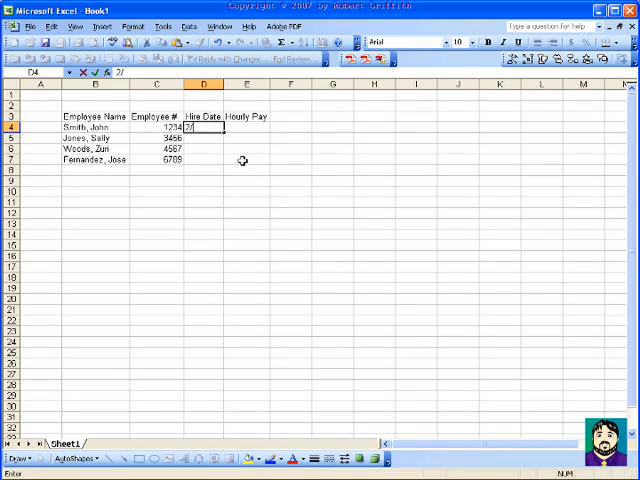
text(/26/1999)
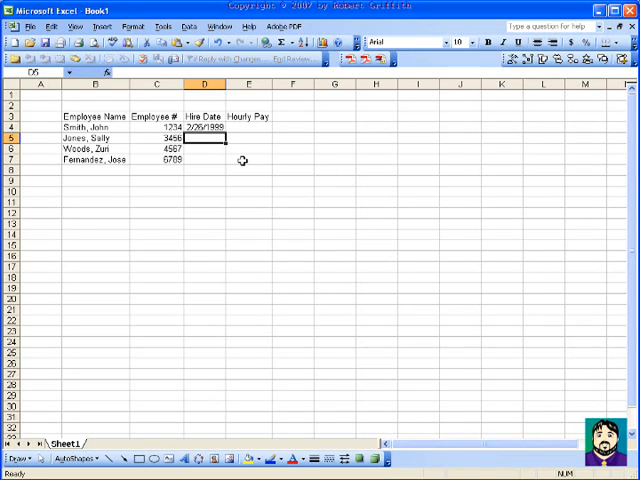
text(4/24)
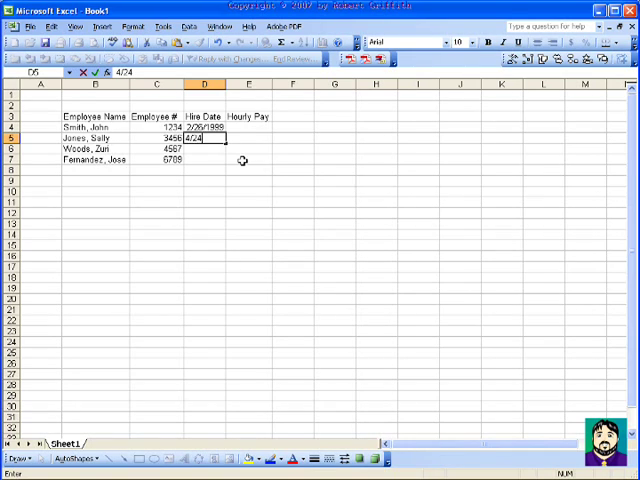
text(/1955)
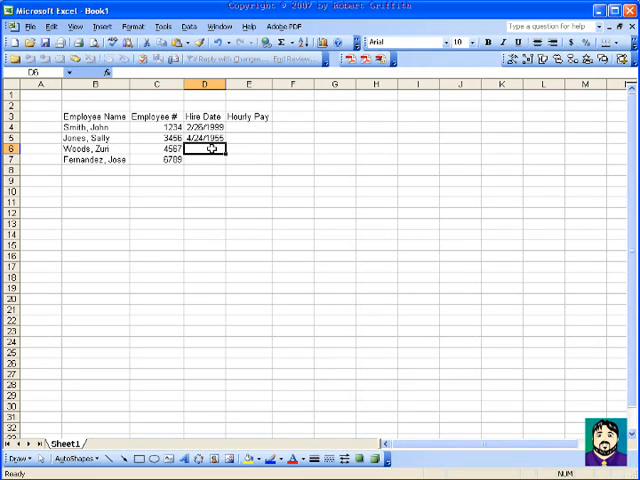
text(6)
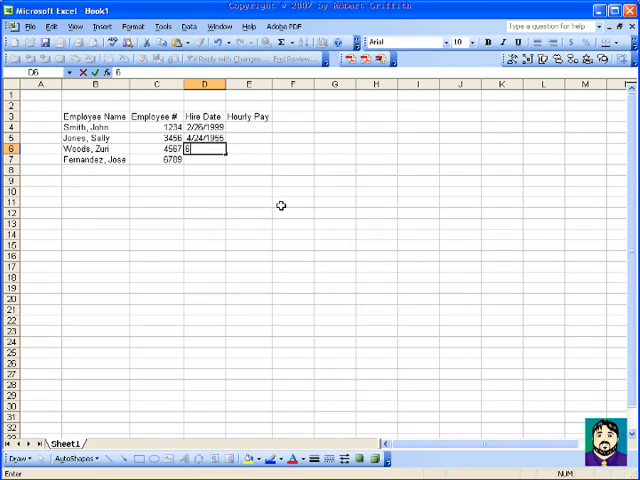
text(/7/)
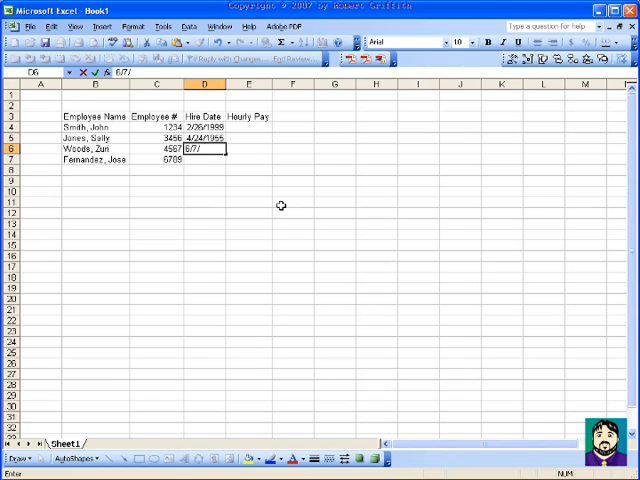
key(Enter)
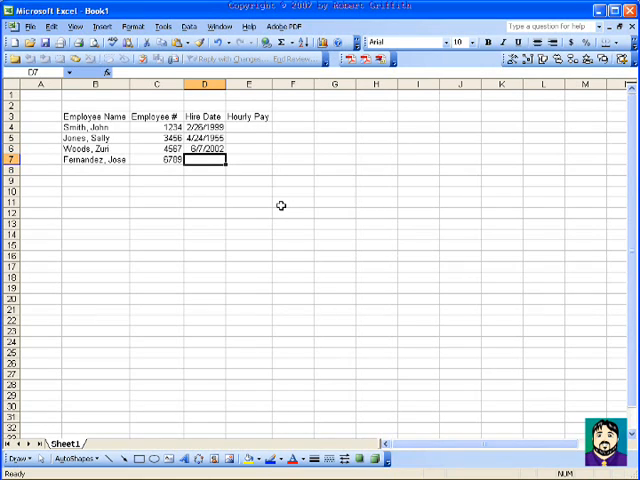
text(9/11/2001)
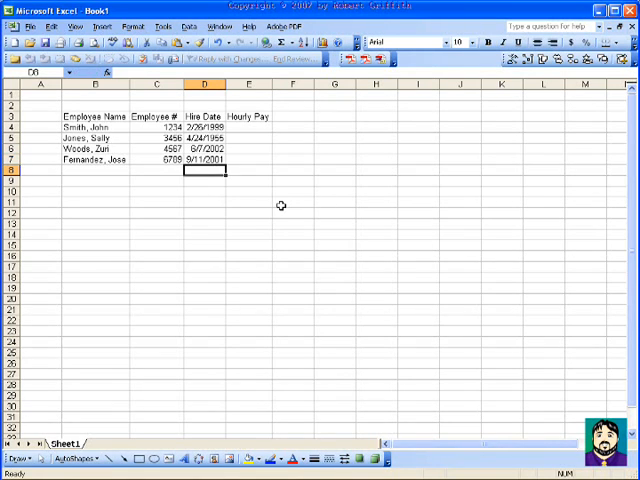
mouse_move(262, 136)
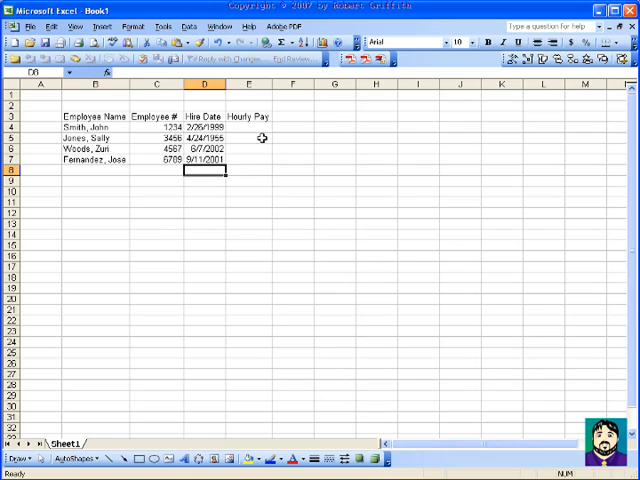
Enter hourly pay rates 5.5, 6.75, 9.95 and 10.25 in E4:E7.
text(5.5)
click(248, 138)
text(6.75)
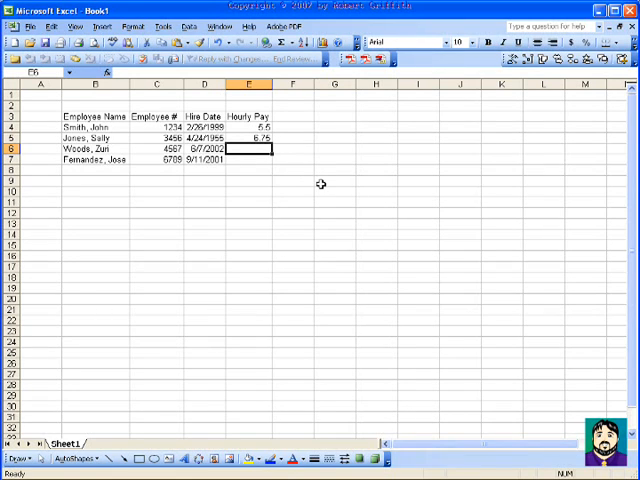
text(9.99)
click(248, 158)
text(3.25)
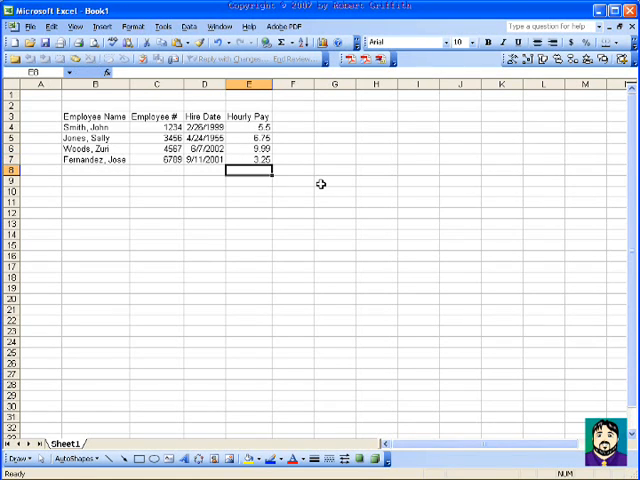
click(248, 160)
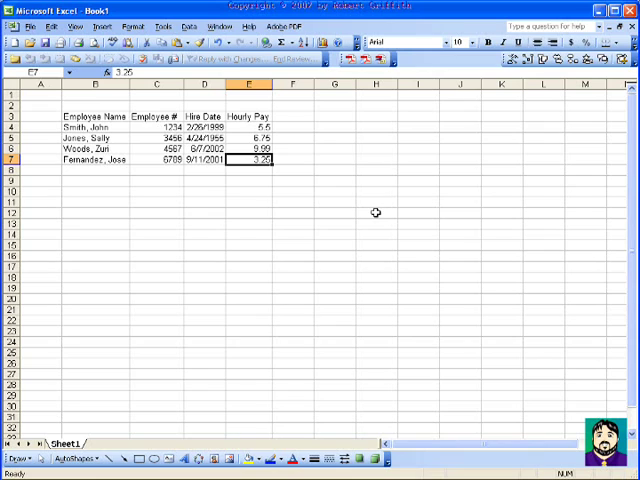
text(10.25)
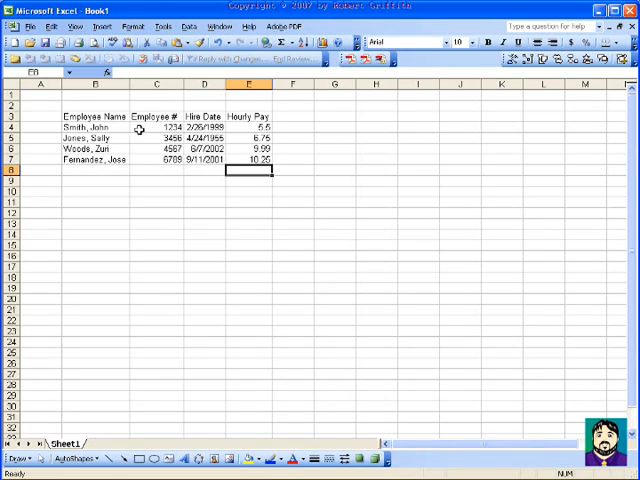
drag(156, 126, 156, 160)
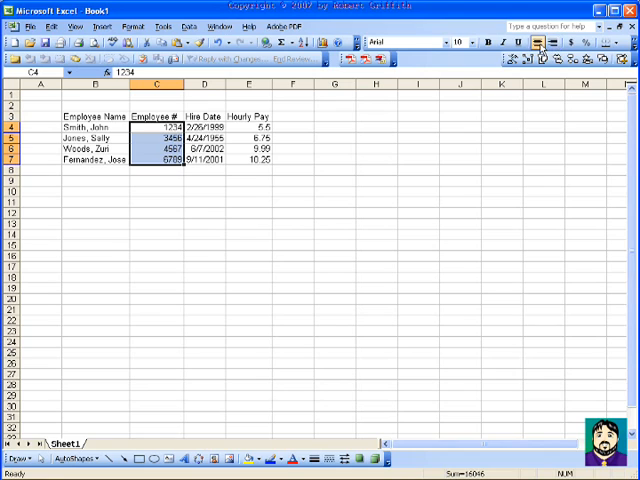
click(296, 192)
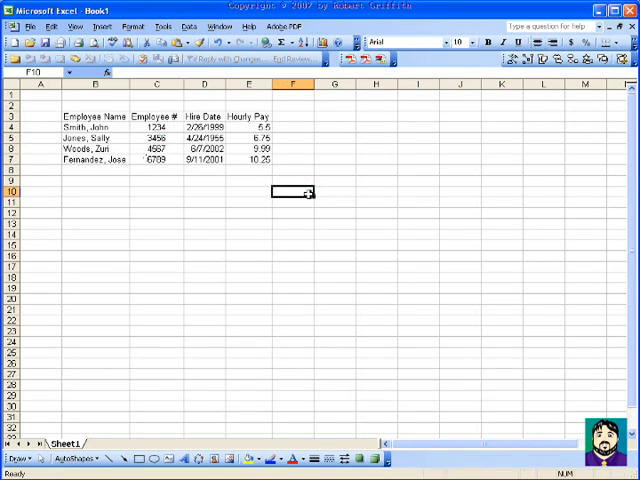
click(204, 126)
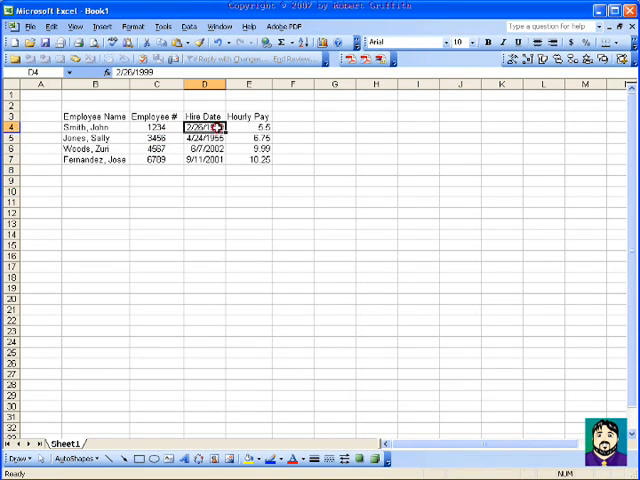
Format the hire dates D4:D7 as mm/dd/yy dates, then select the hourly pay values.
drag(204, 126, 204, 160)
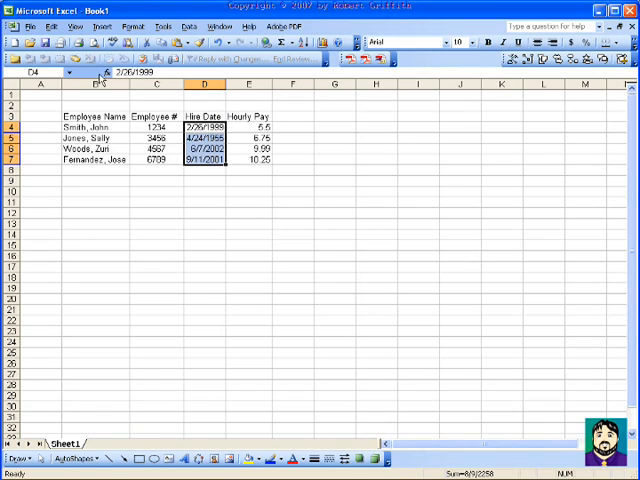
click(136, 26)
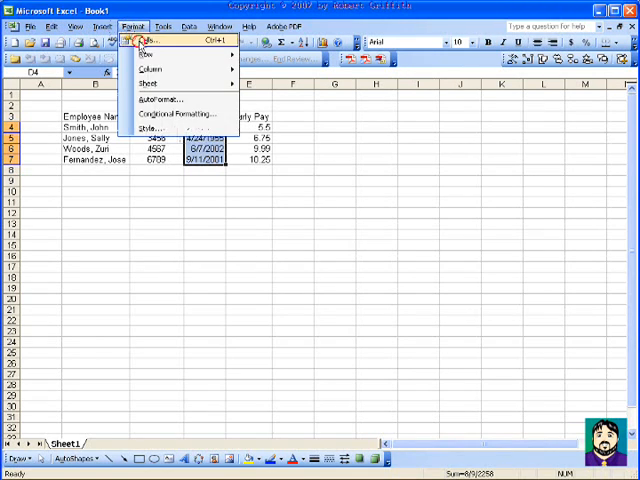
click(150, 38)
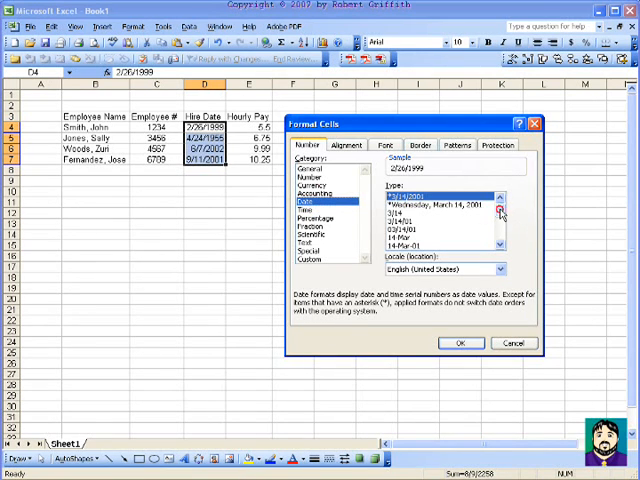
scroll(down, 3)
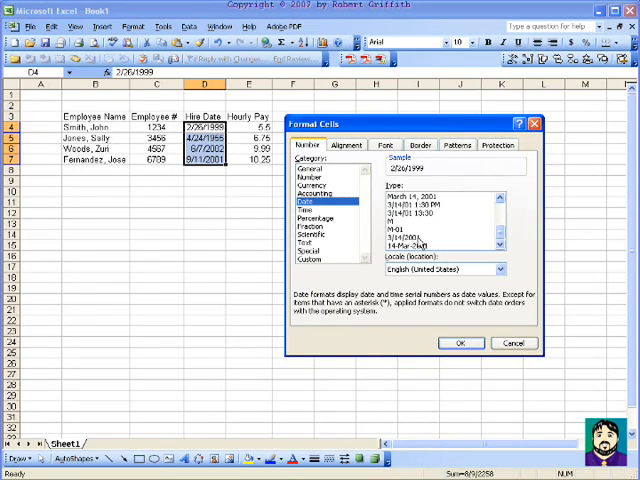
click(462, 344)
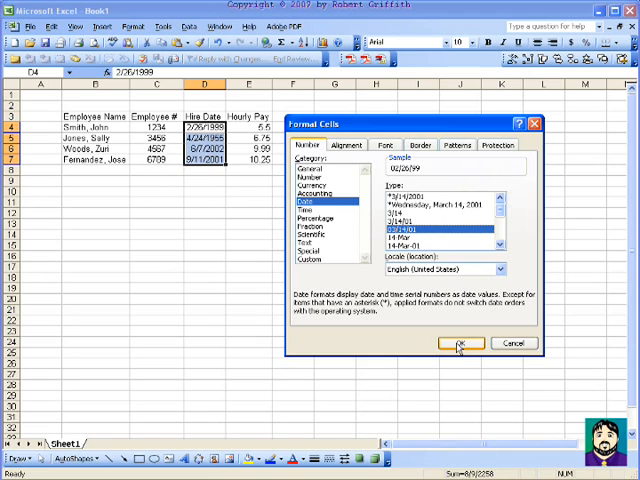
click(460, 344)
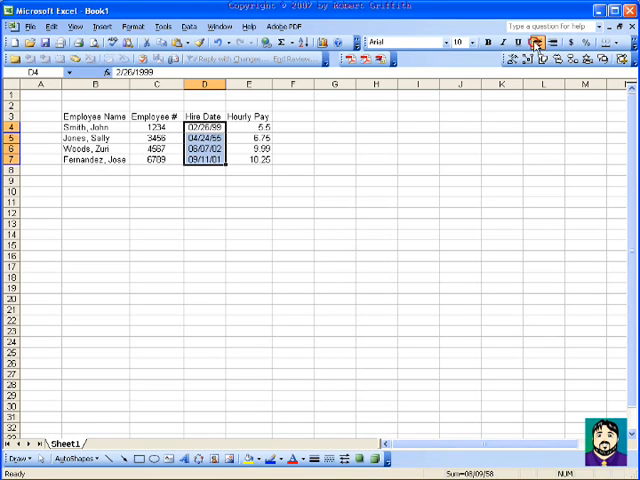
click(376, 168)
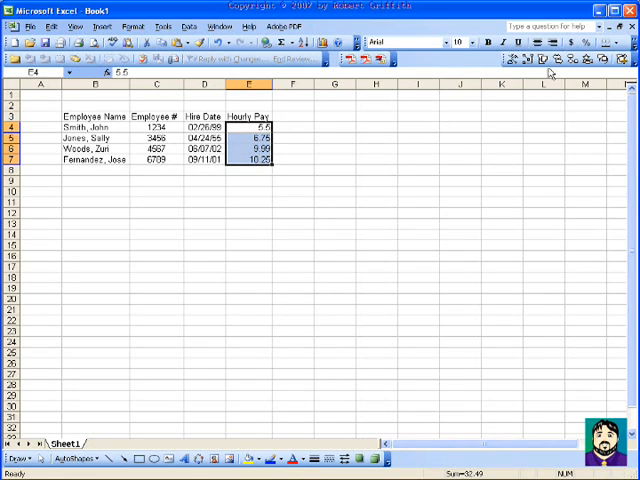
mouse_move(566, 44)
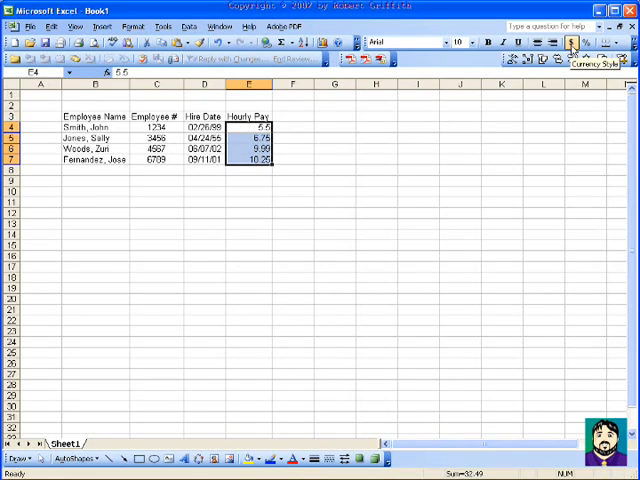
Apply Currency Style to the hourly pay values, then select the whole table.
click(572, 42)
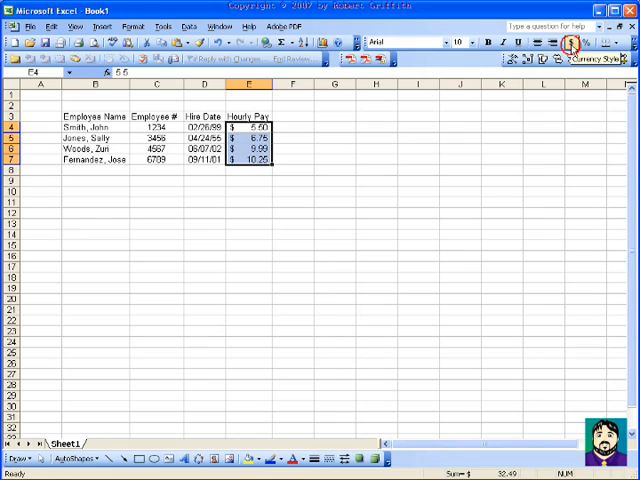
mouse_move(276, 196)
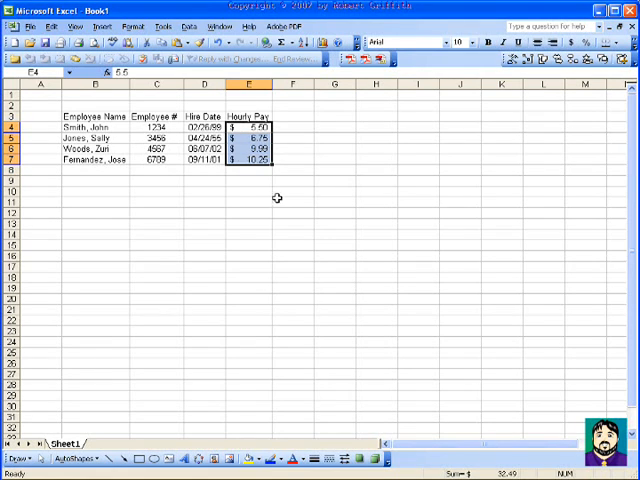
click(292, 200)
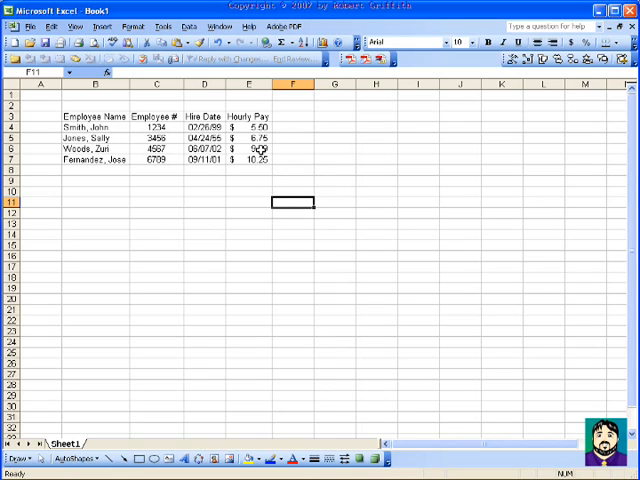
click(296, 116)
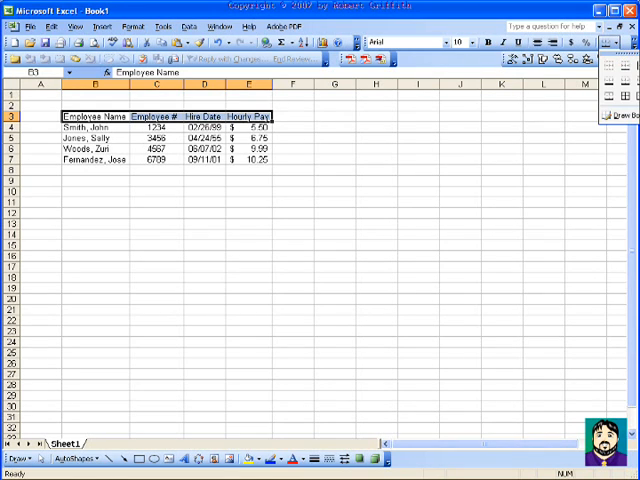
Apply All Borders to the selected B3:F7 table range.
click(456, 192)
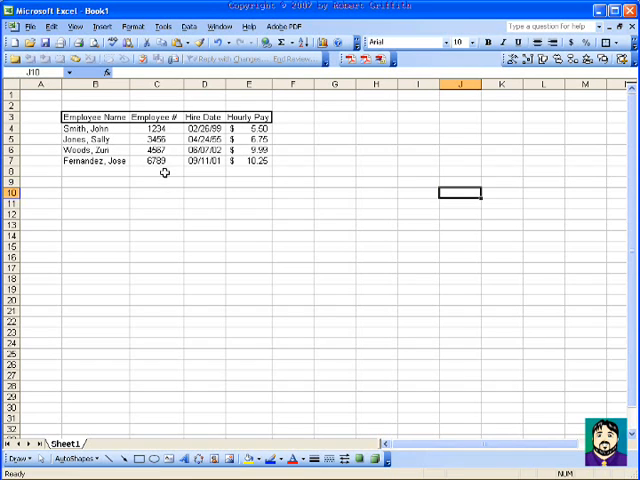
mouse_move(236, 188)
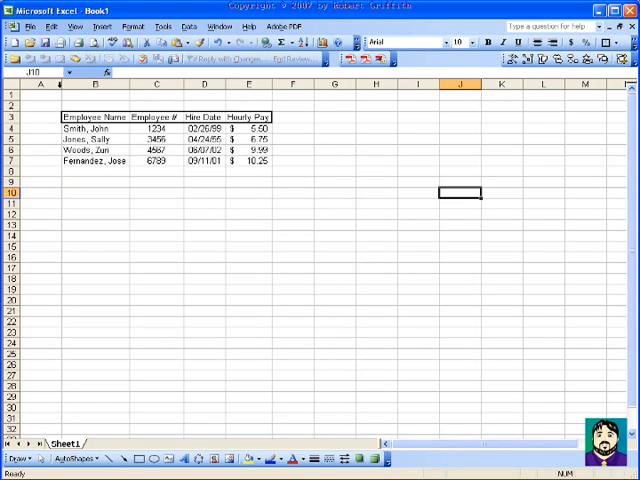
click(40, 24)
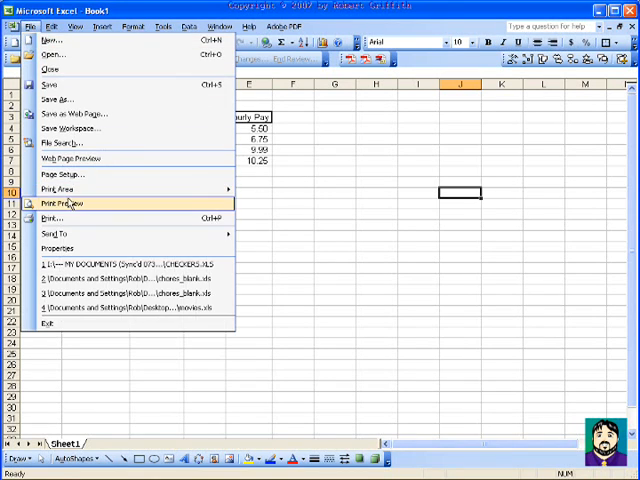
click(60, 204)
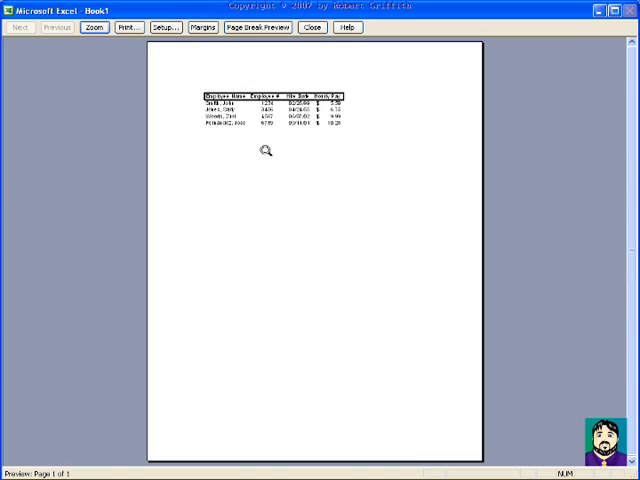
click(312, 28)
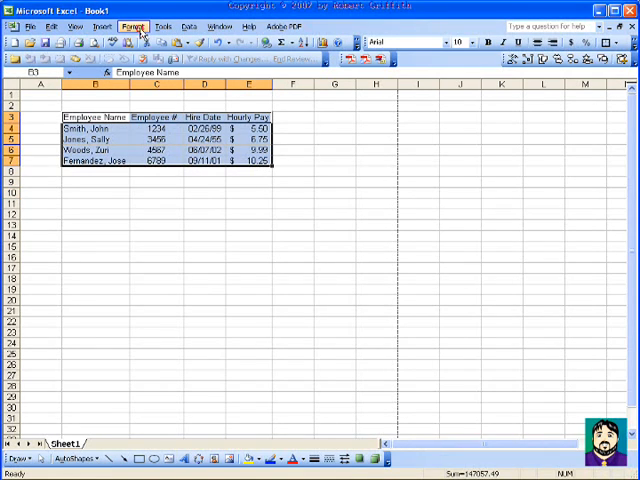
Apply a preset AutoFormat table style to the employee table.
click(136, 20)
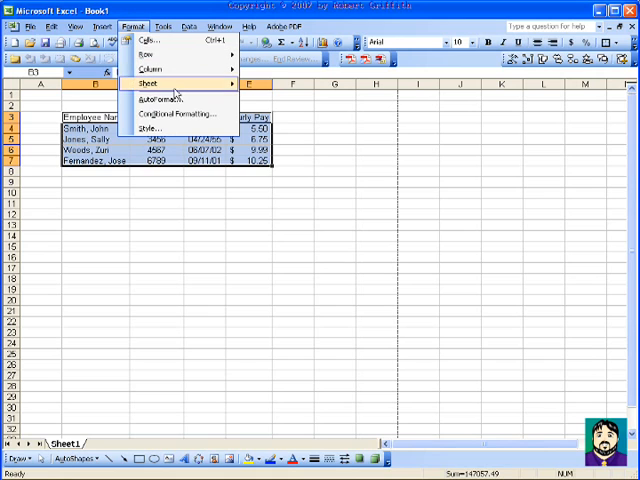
click(158, 100)
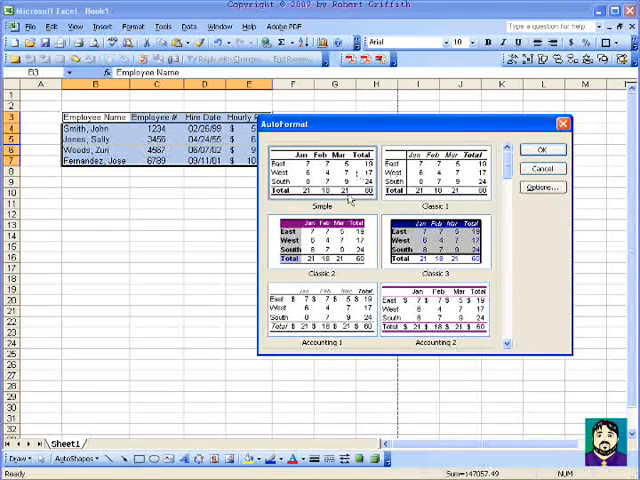
click(330, 240)
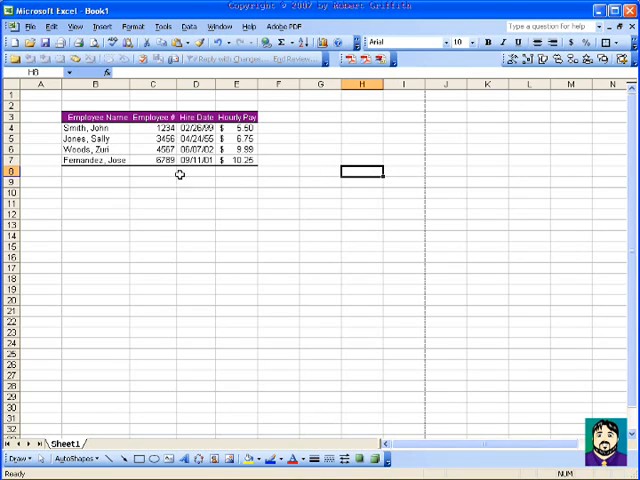
mouse_move(214, 250)
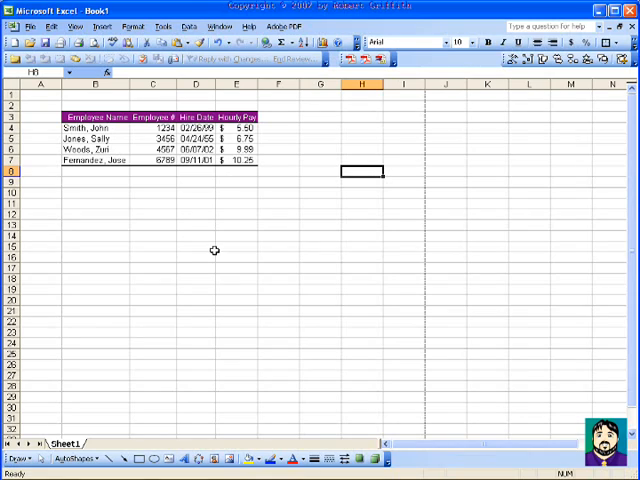
mouse_move(242, 188)
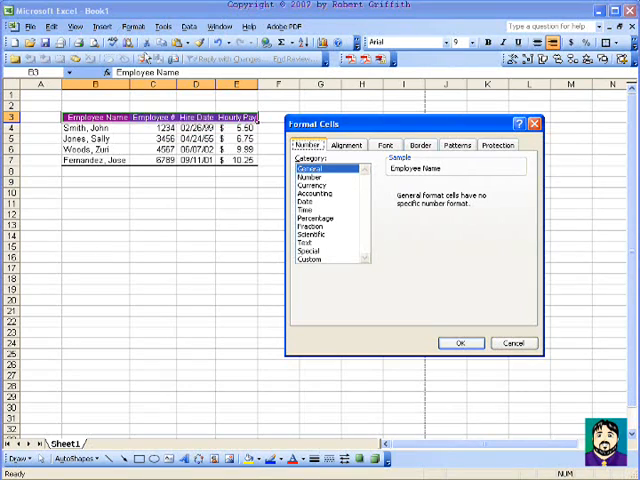
Shade the header row orange via the Patterns fill colour.
click(460, 144)
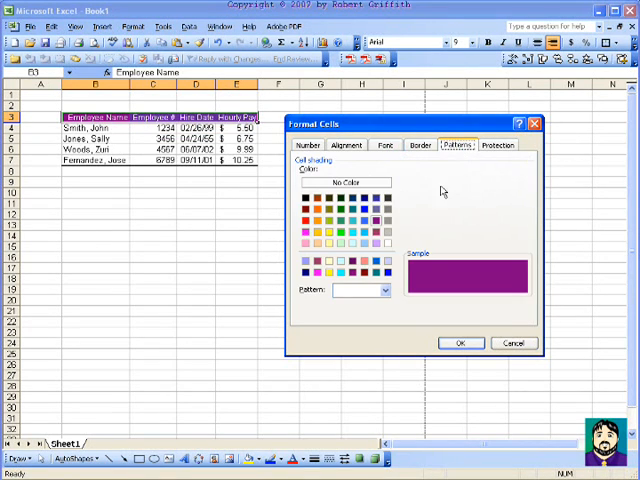
mouse_move(328, 216)
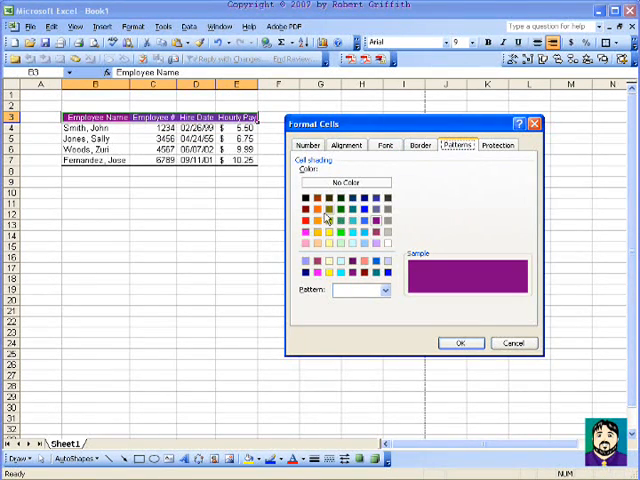
click(332, 208)
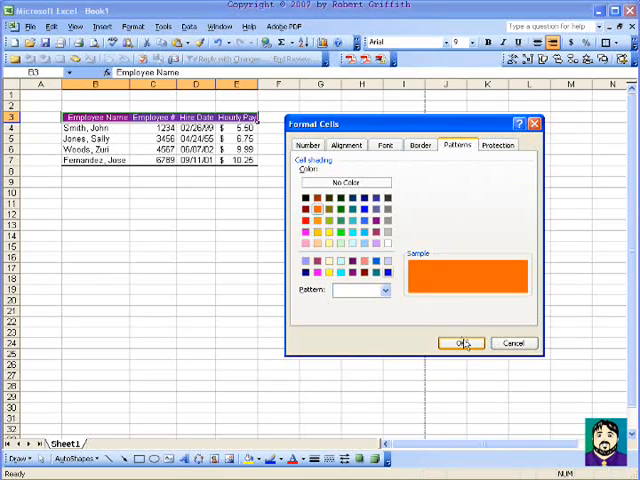
click(462, 344)
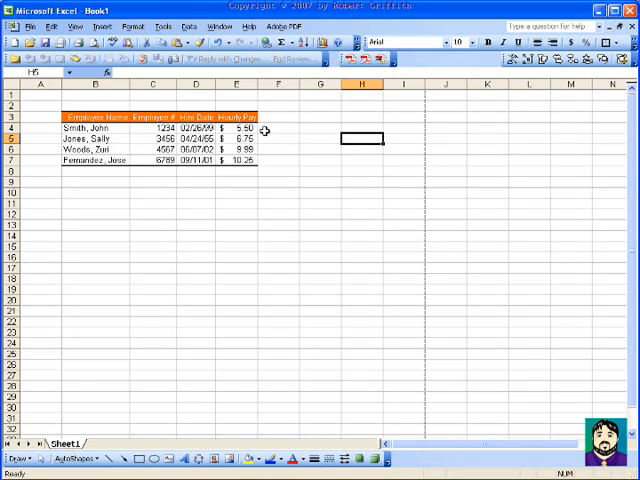
mouse_move(290, 132)
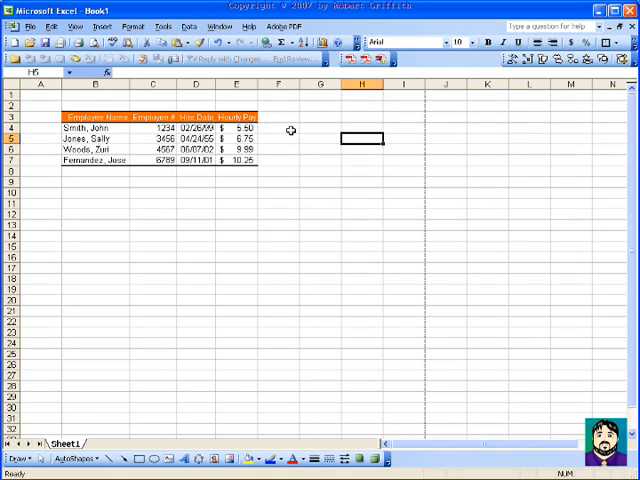
click(278, 116)
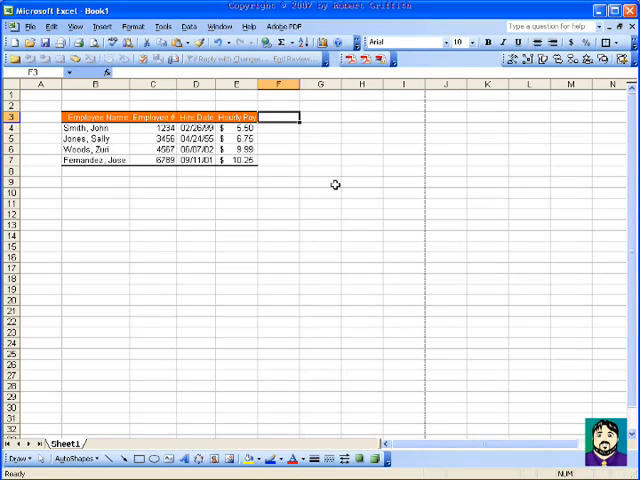
text(Hrs. Wkd)
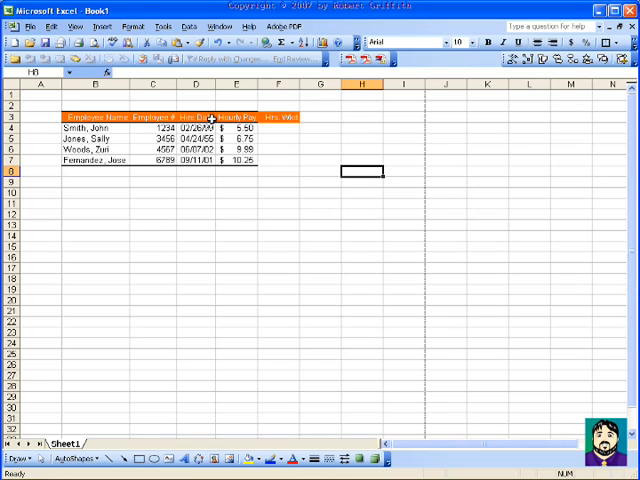
click(236, 116)
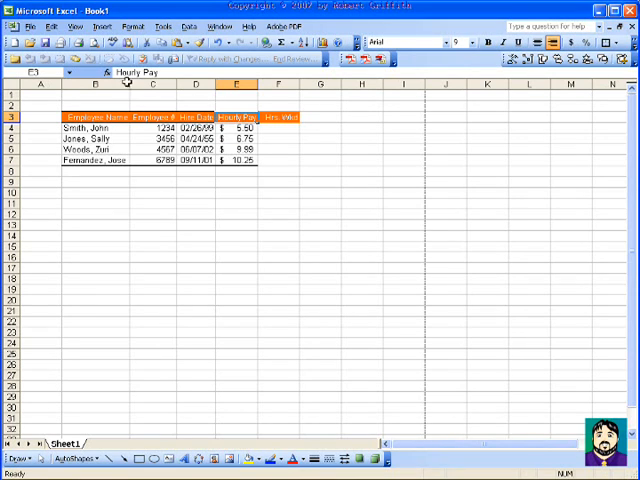
click(150, 116)
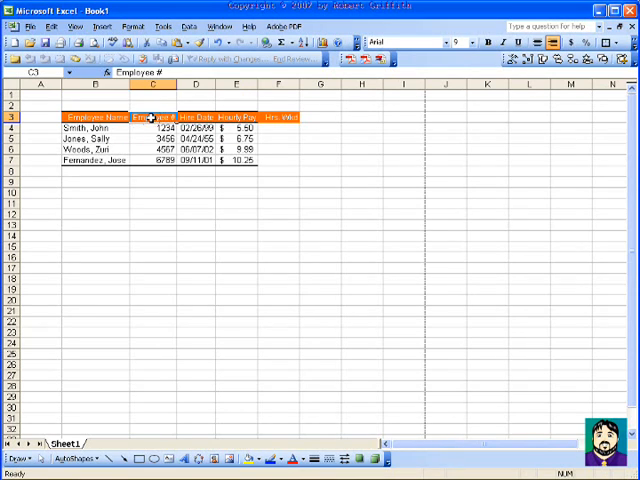
mouse_move(200, 46)
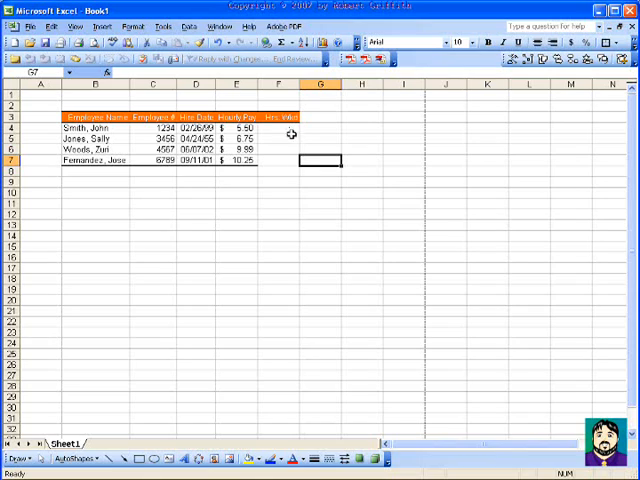
mouse_move(252, 160)
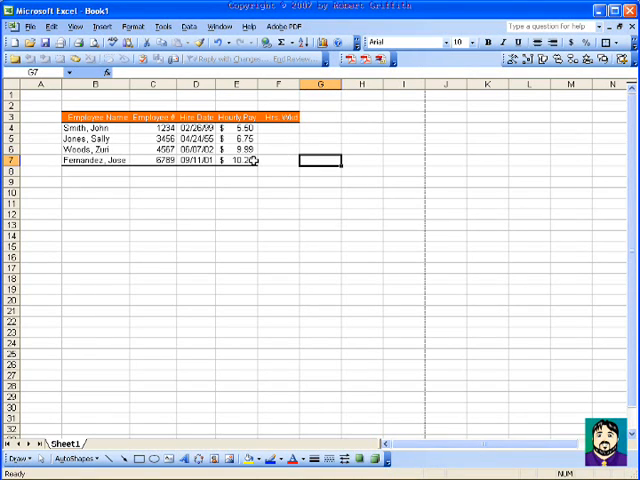
click(238, 160)
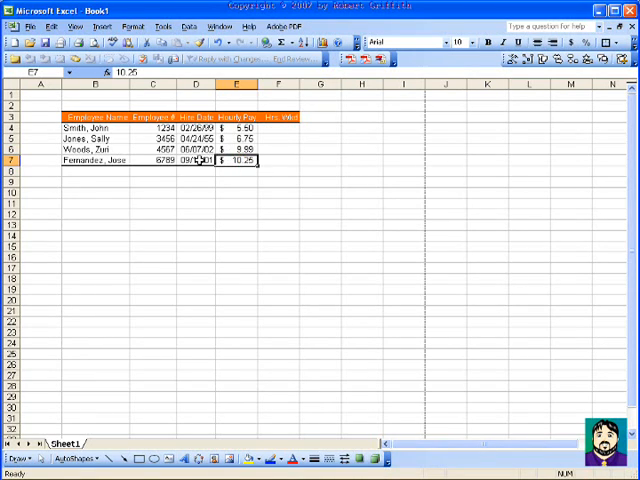
click(156, 160)
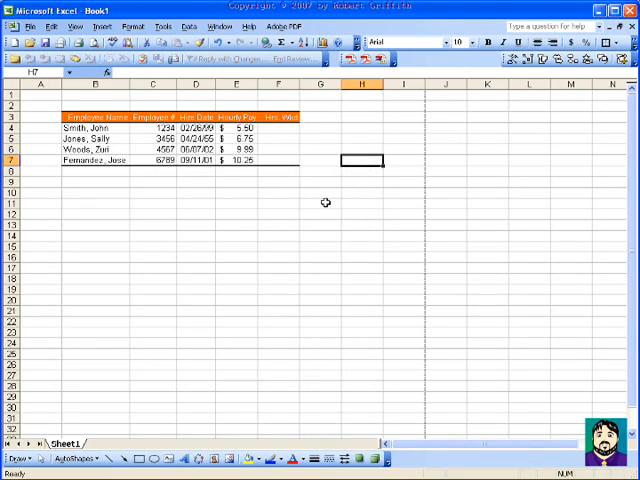
click(320, 202)
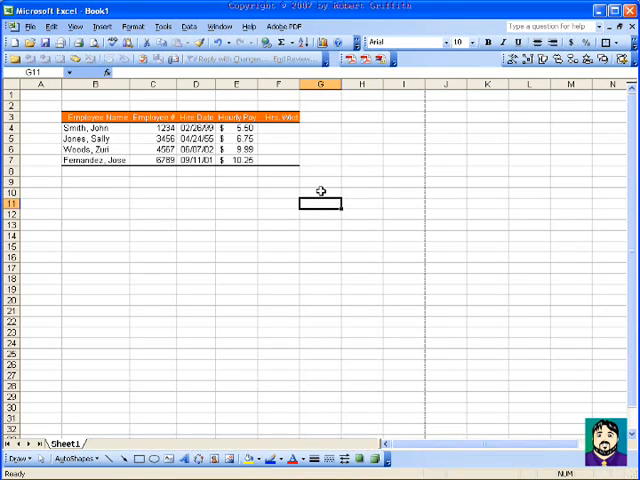
mouse_move(316, 116)
text(=f4)
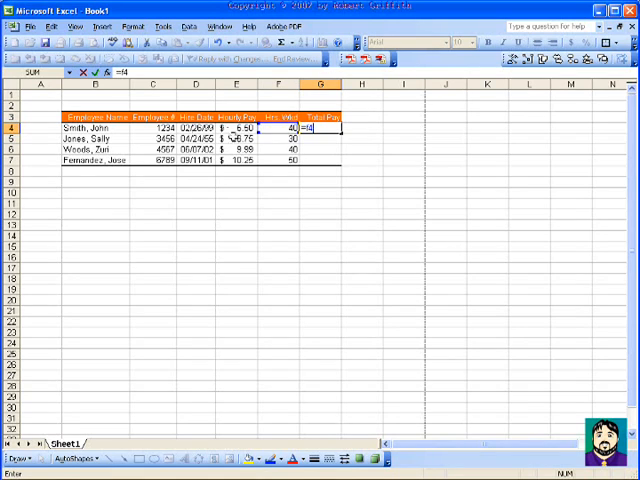
Enter hours 40, 30, 40, 50, a Total Pay heading, and the first pay rate times hours formula in H4.
text(*)
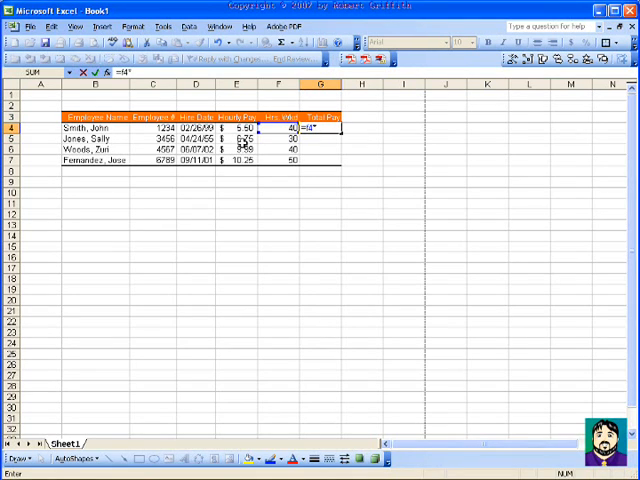
text(e4)
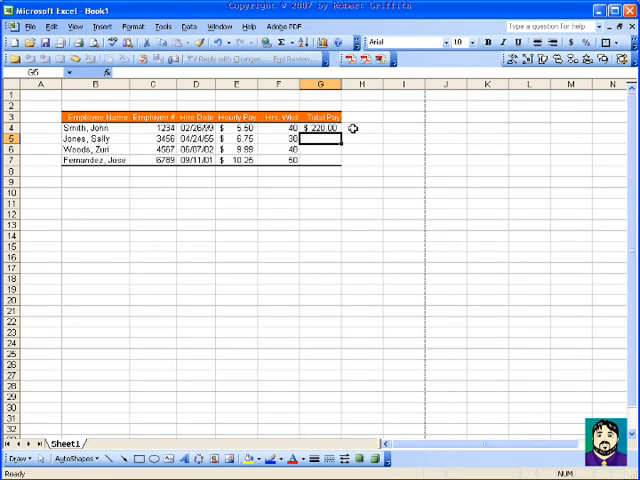
Review the first employee's total pay formula and its referenced pay rate and date cells.
click(320, 128)
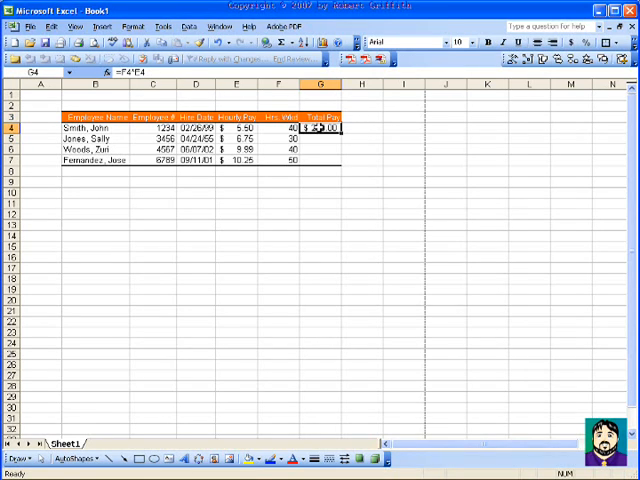
click(278, 128)
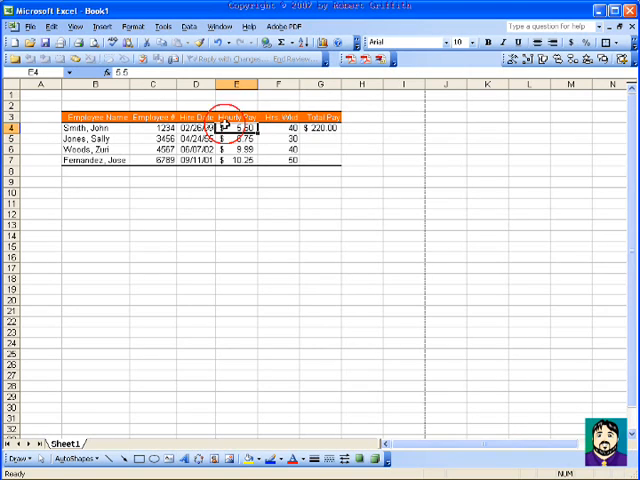
click(196, 128)
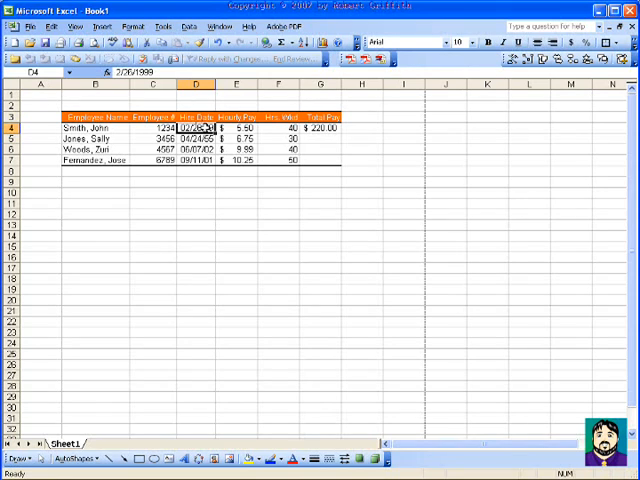
click(318, 128)
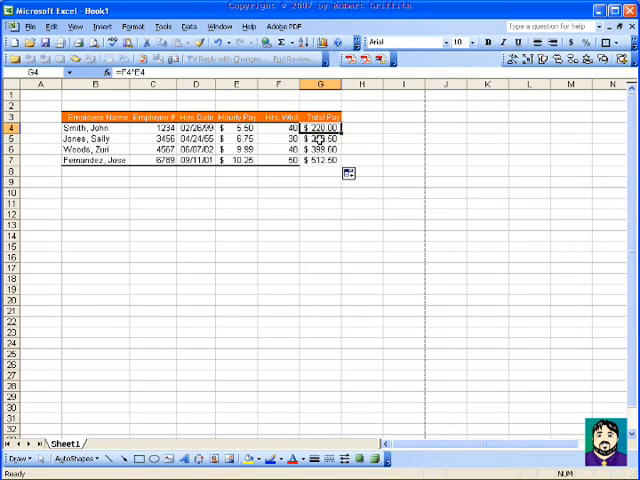
Fill the total pay formula down to H7 and verify each employee's copied formula.
click(320, 138)
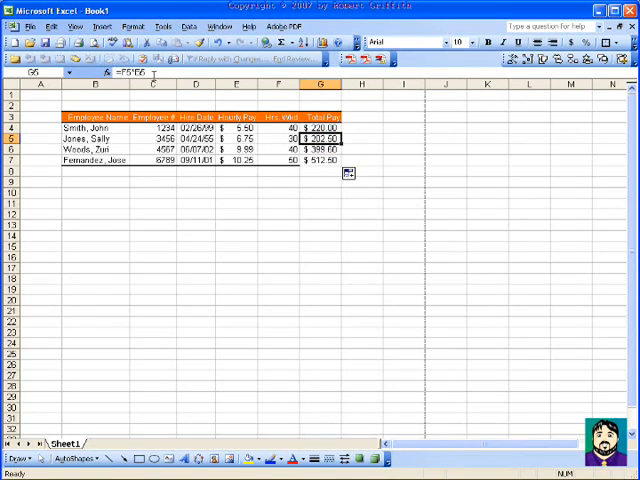
click(320, 148)
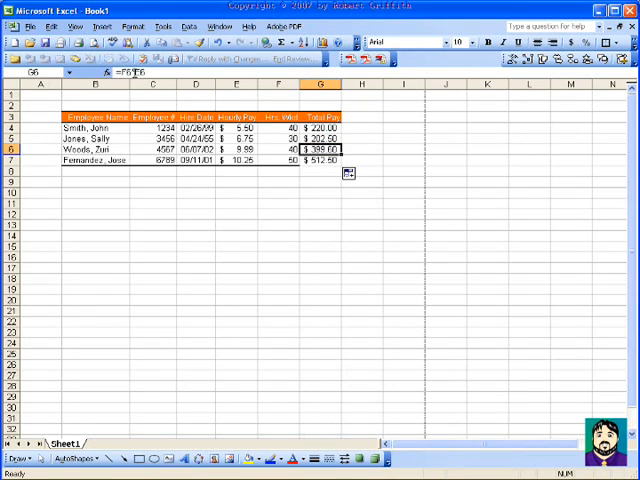
click(320, 160)
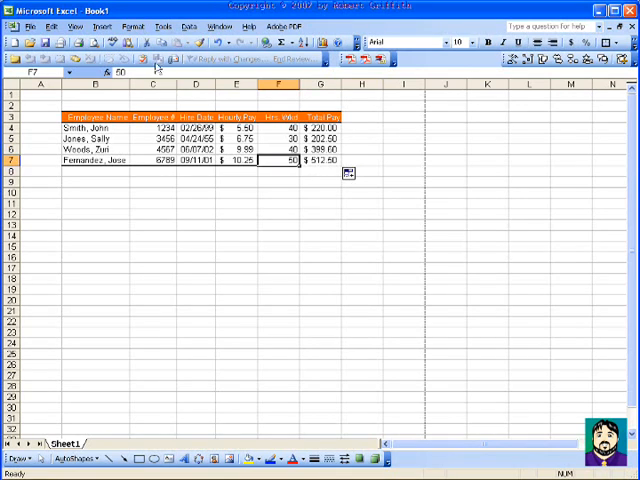
click(318, 160)
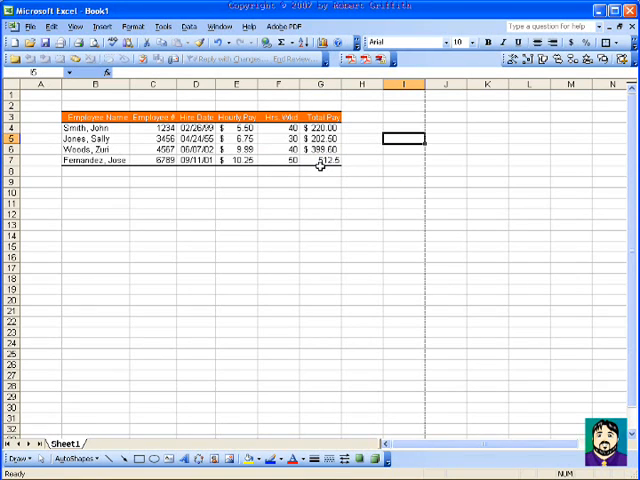
click(320, 160)
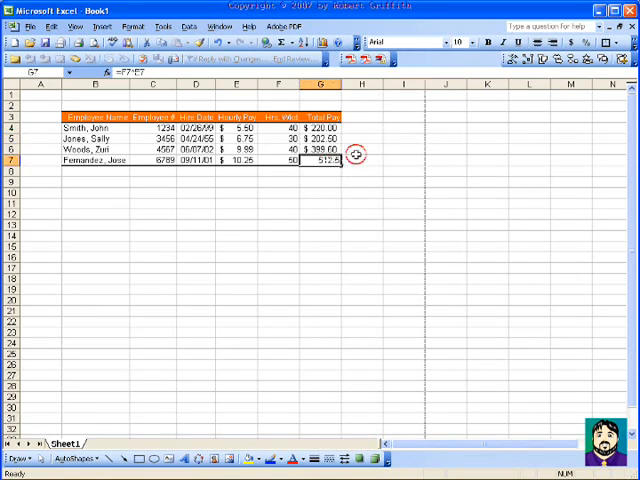
click(362, 160)
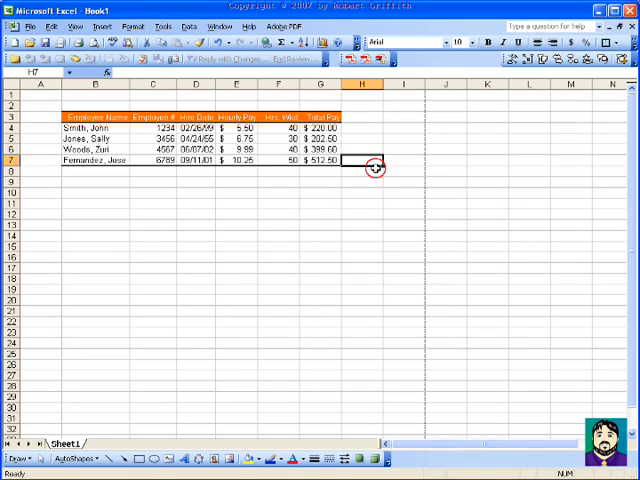
click(362, 192)
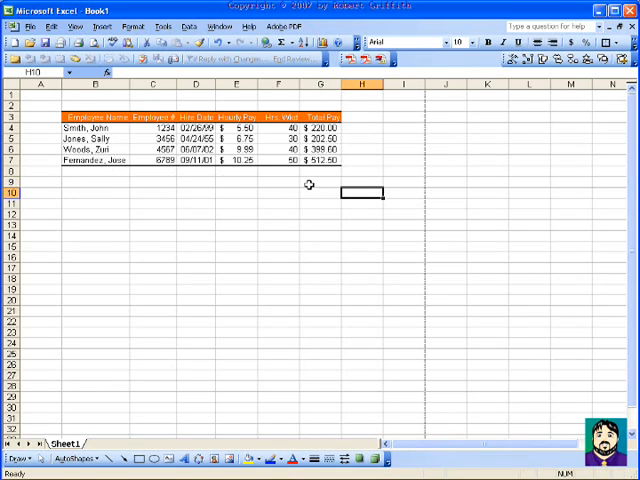
Add a 'Total' label in G9 with an AutoSum of all total pay ($1,334.60) in H9.
click(278, 182)
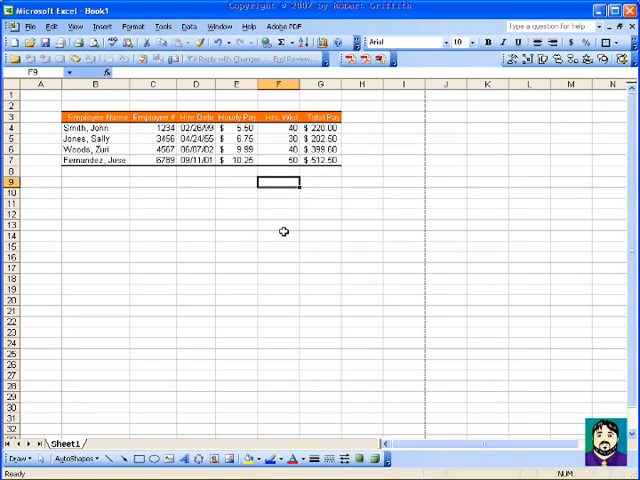
text(Total:)
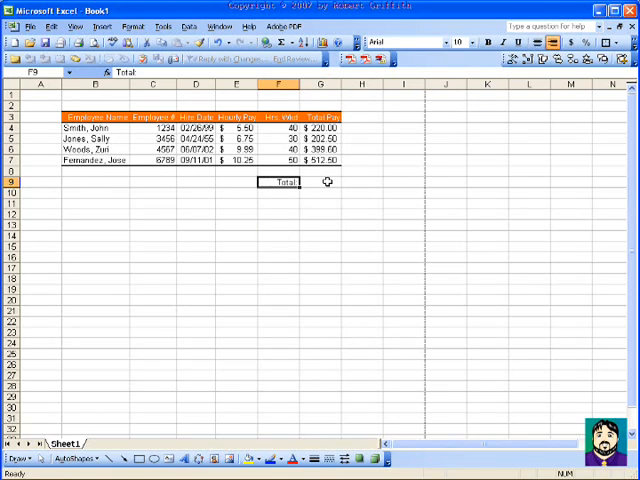
click(320, 182)
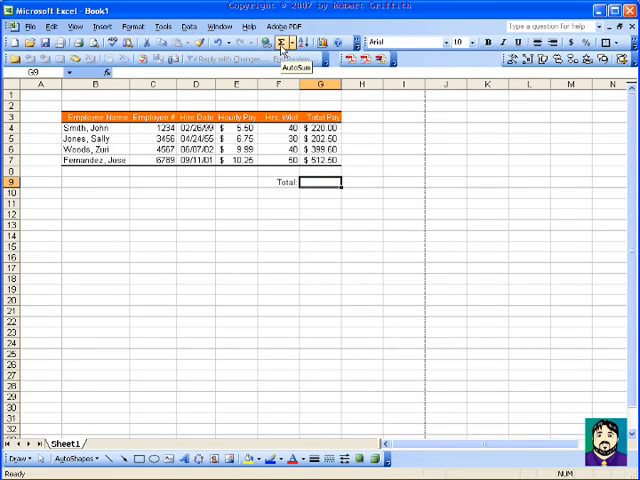
click(284, 44)
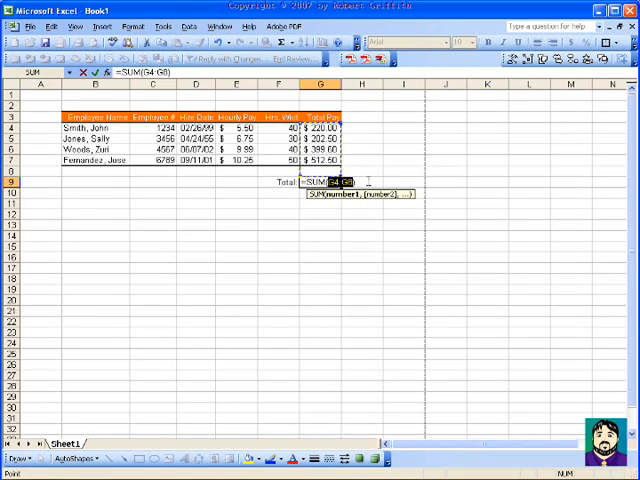
key(Enter)
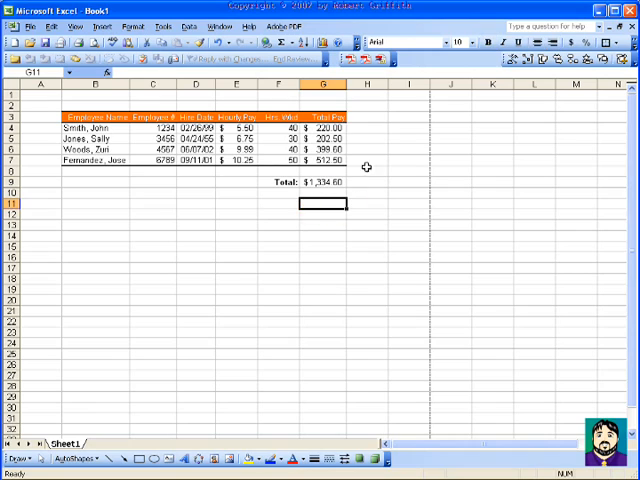
Revise employee hours and rate values so total pay and the grand total recalculate to $1,247.10.
click(368, 148)
text(40)
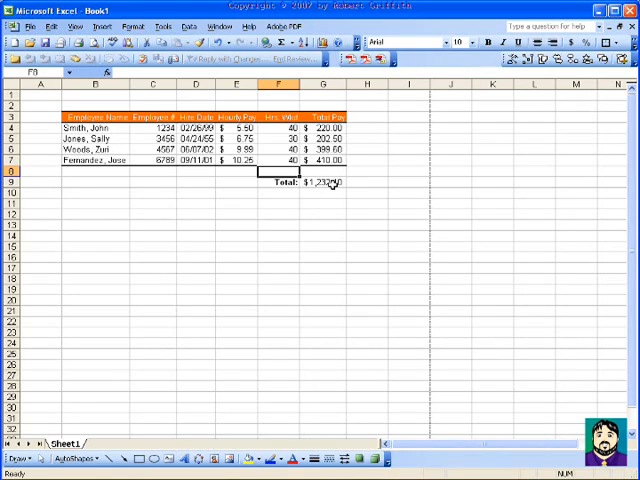
click(240, 138)
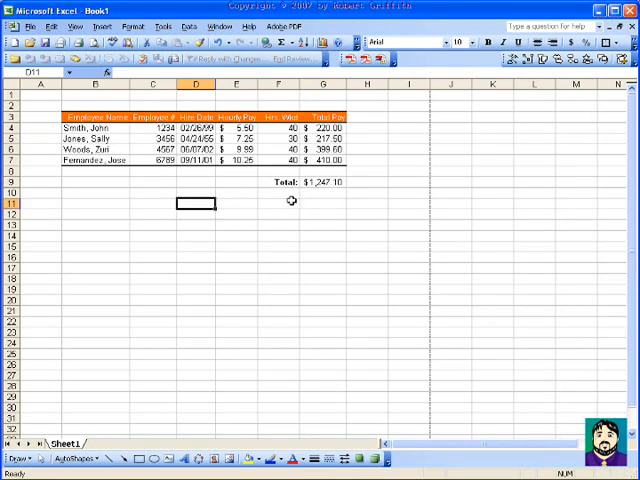
click(322, 204)
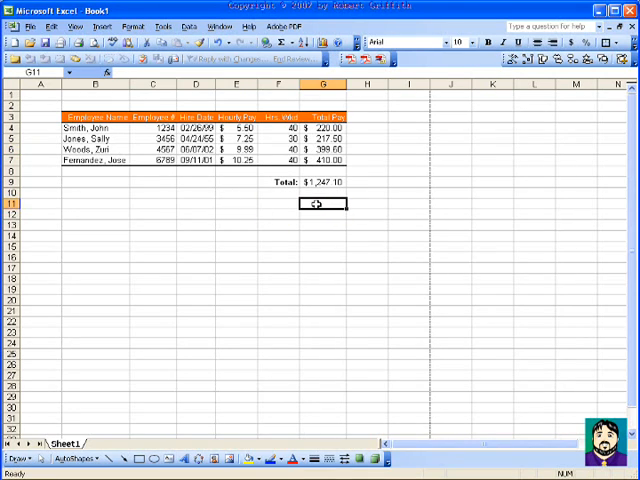